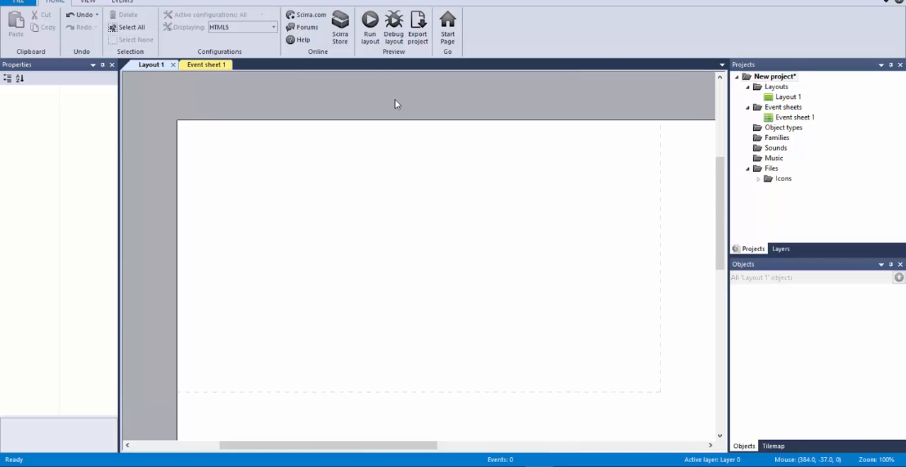
mouse_move(377, 168)
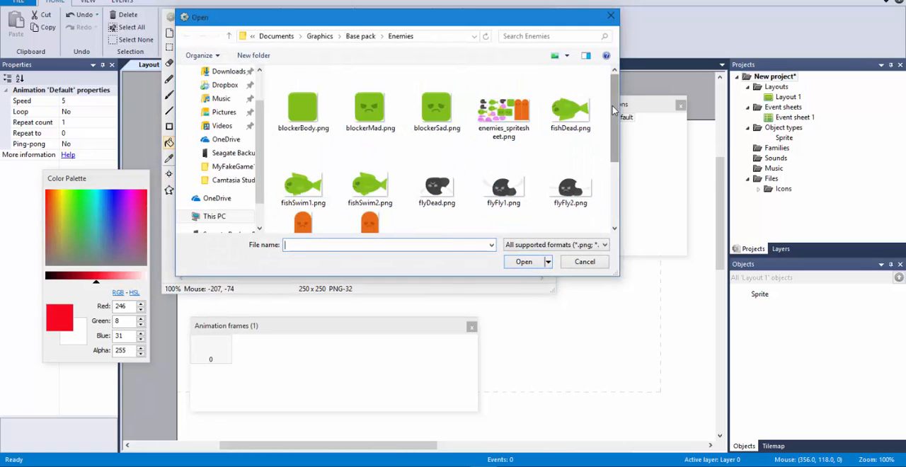
Load blockerMad.png into the new Sprite and place it on the layout
scroll(down, 3)
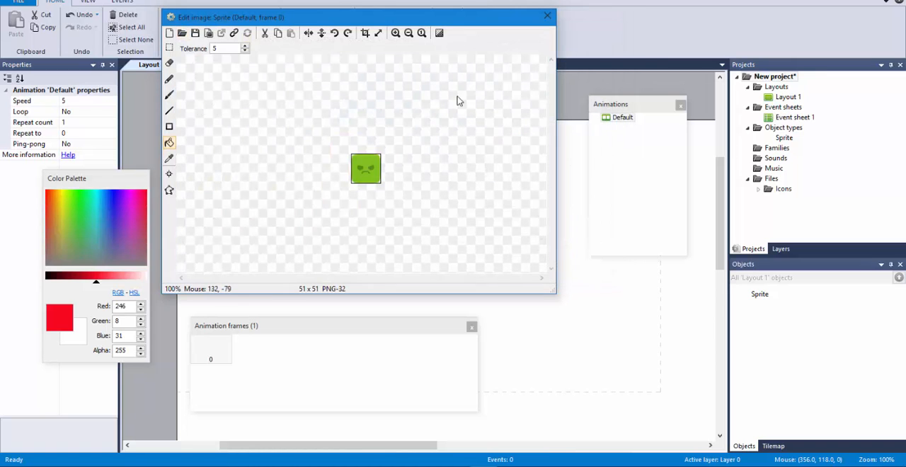
click(547, 15)
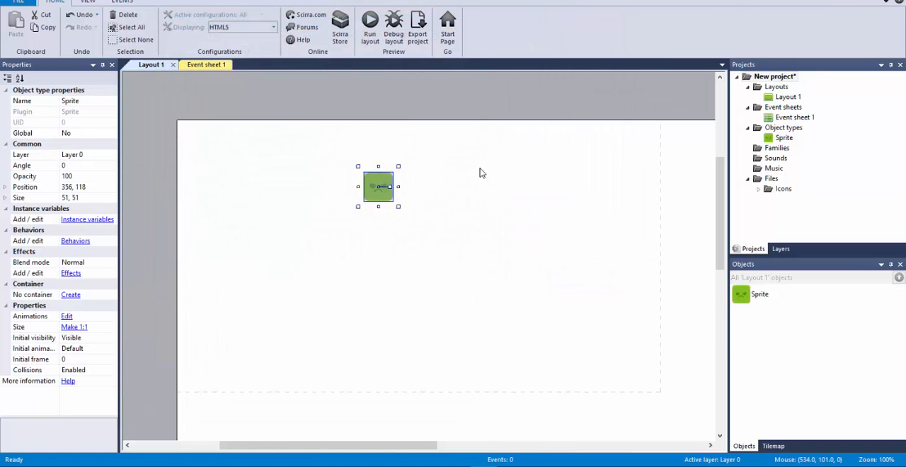
click(442, 212)
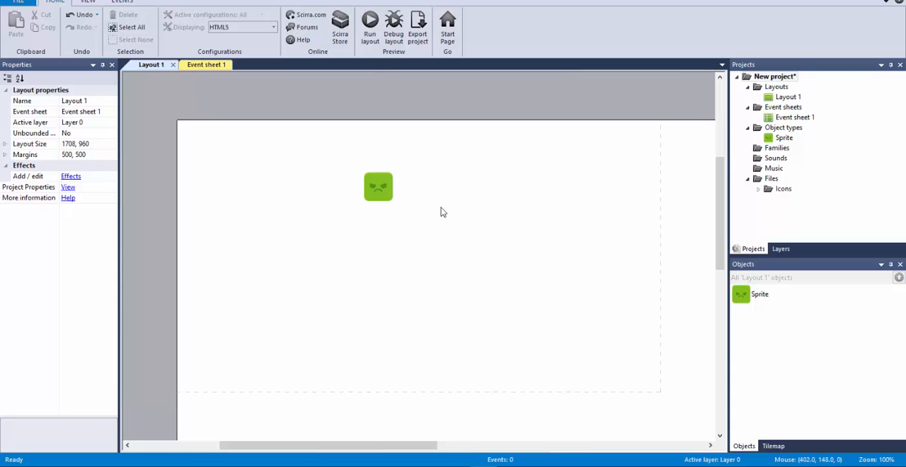
mouse_move(597, 157)
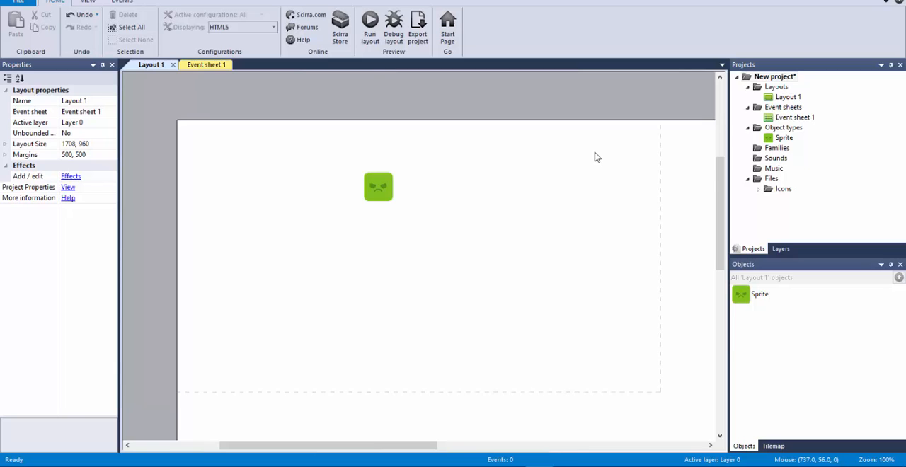
mouse_move(446, 197)
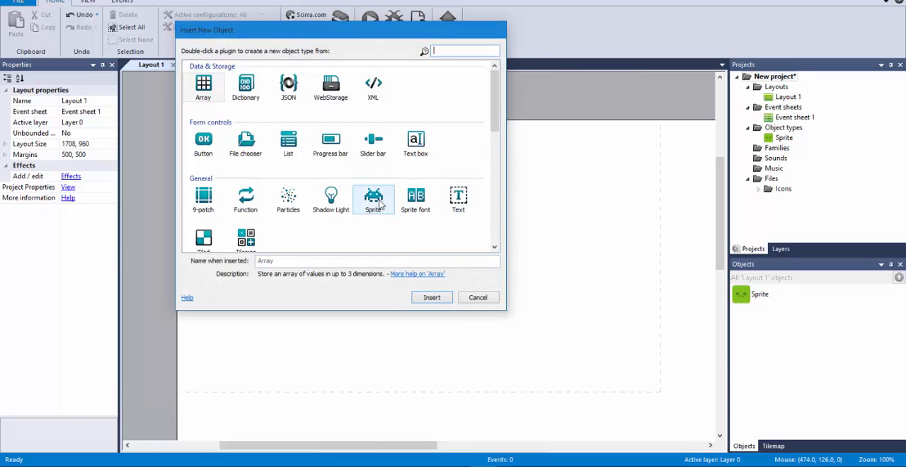
double_click(373, 197)
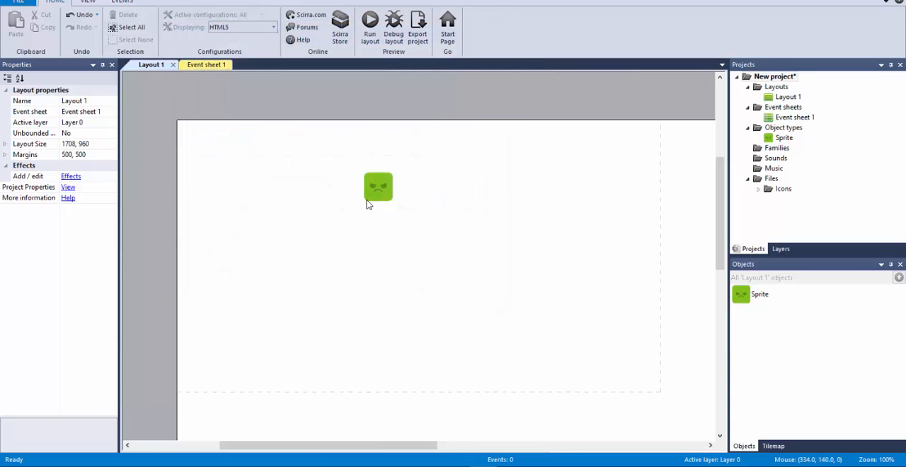
mouse_move(340, 148)
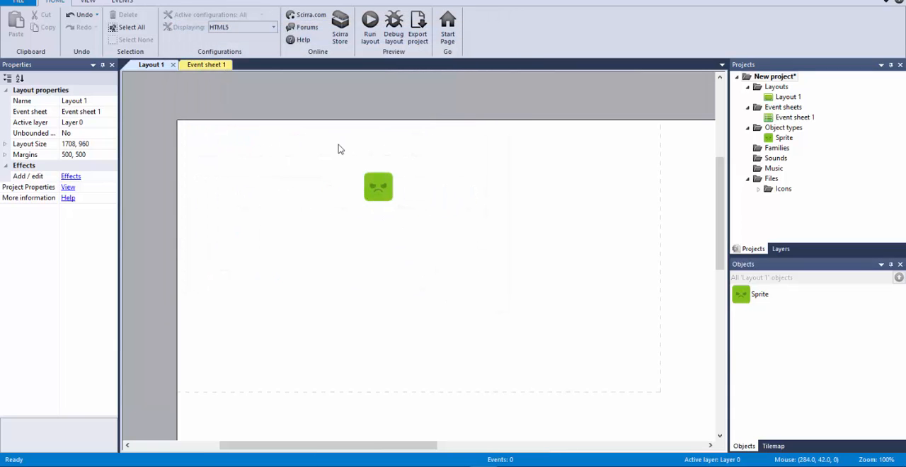
mouse_move(399, 207)
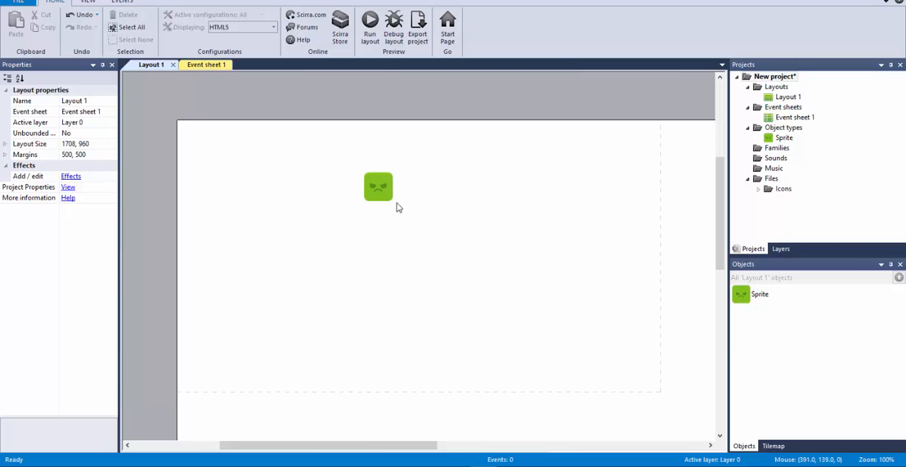
Duplicate the Default animation into monster1 and monster2, then close the image editor
double_click(378, 187)
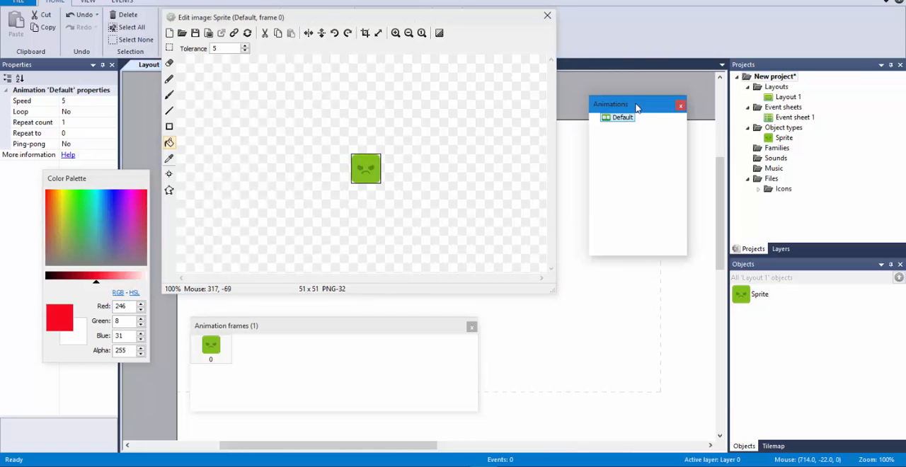
mouse_move(260, 332)
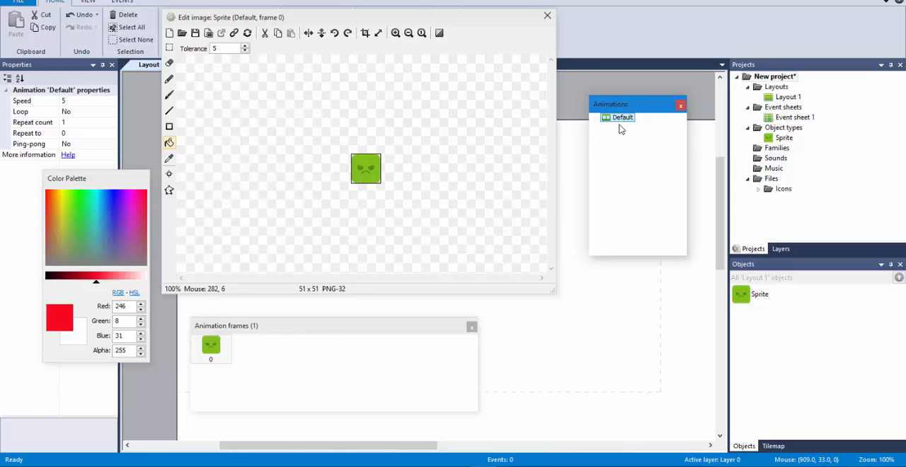
right_click(621, 118)
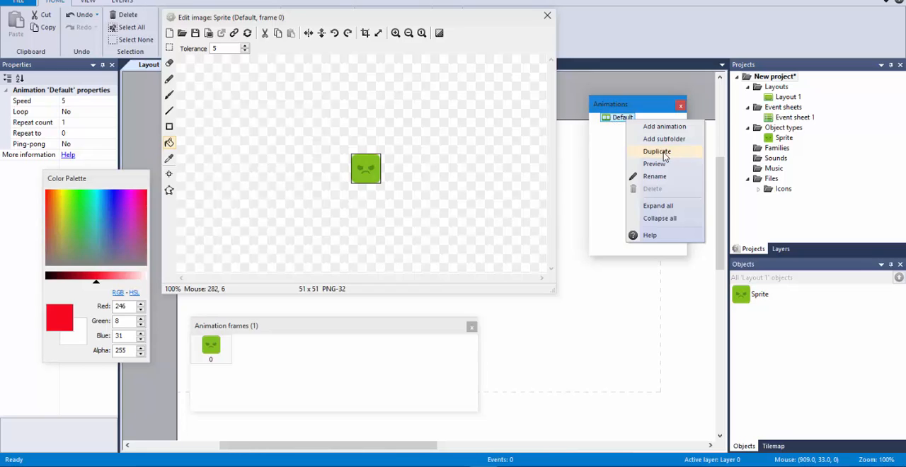
click(657, 151)
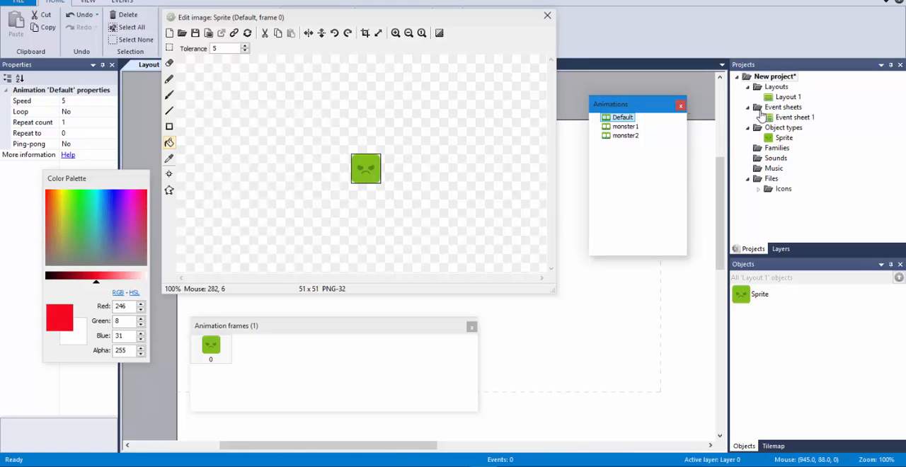
click(626, 126)
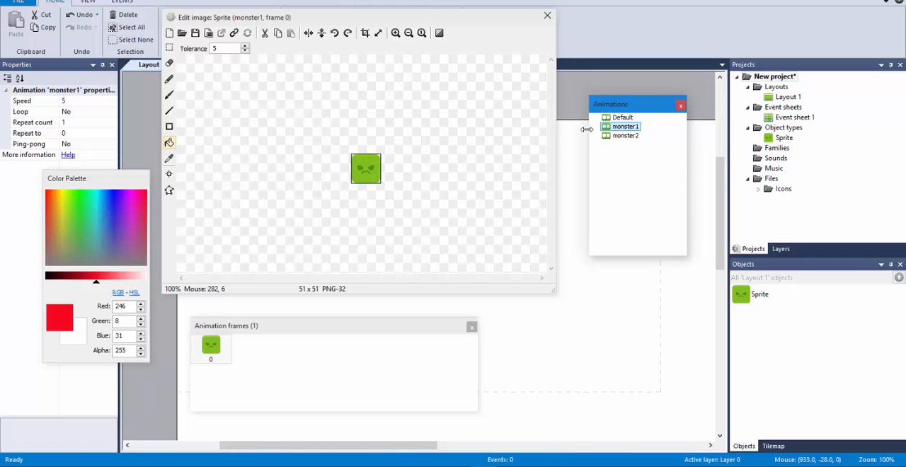
mouse_move(648, 146)
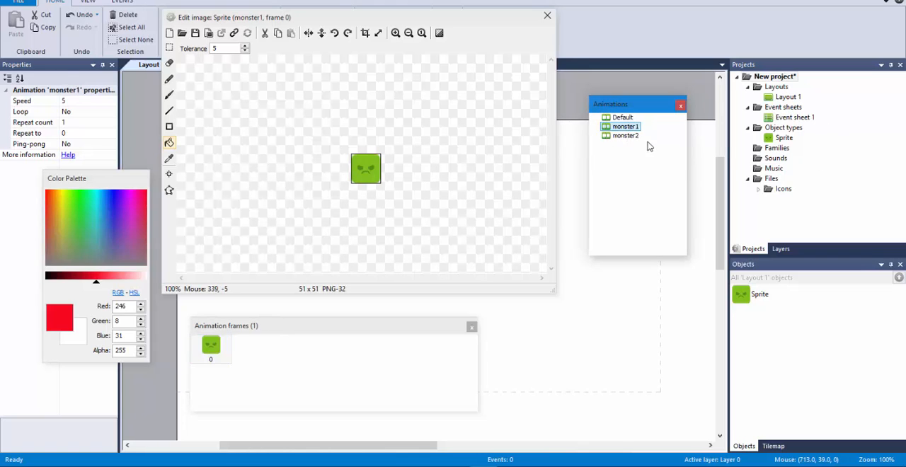
mouse_move(625, 145)
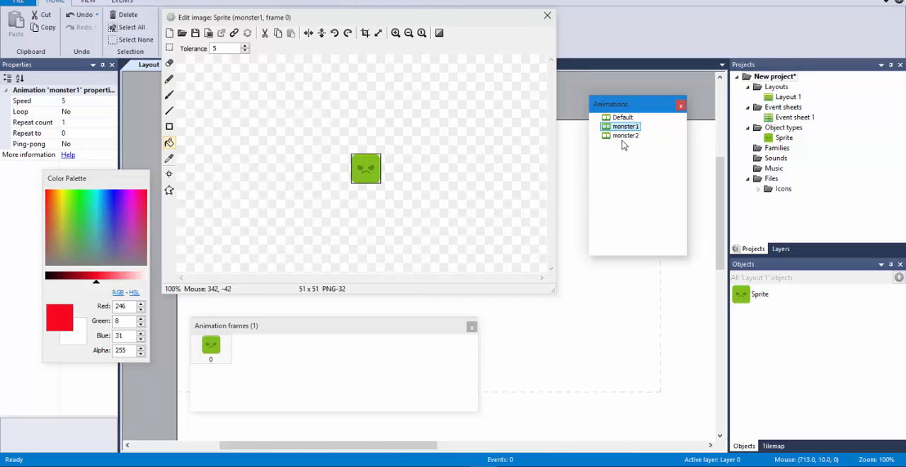
double_click(626, 135)
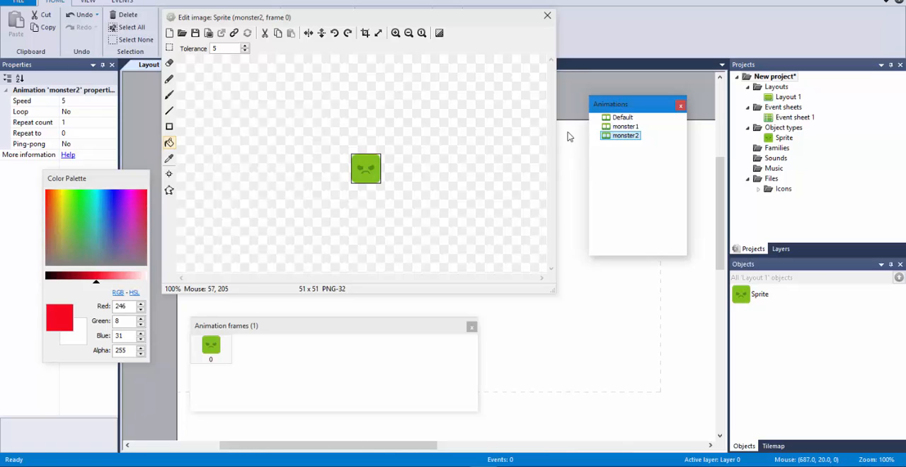
click(182, 34)
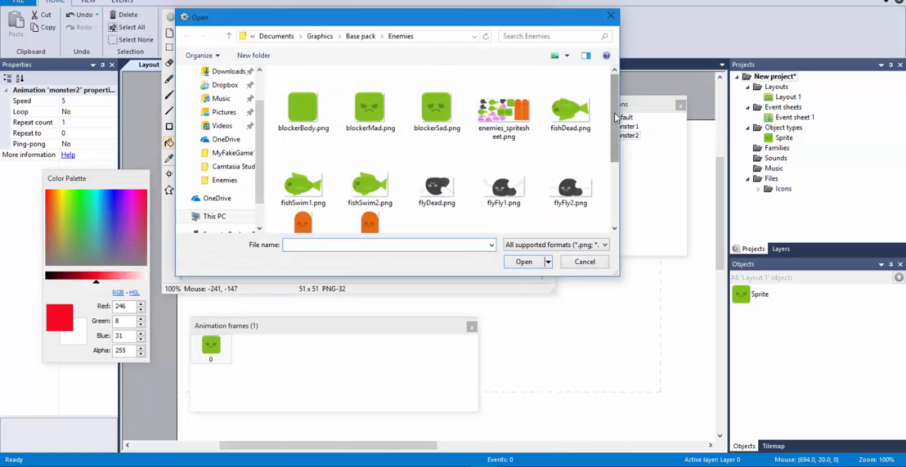
click(503, 149)
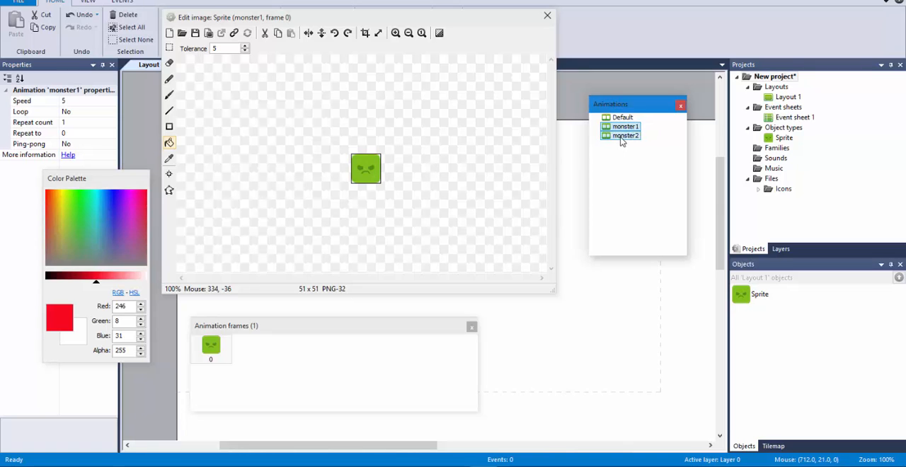
click(546, 15)
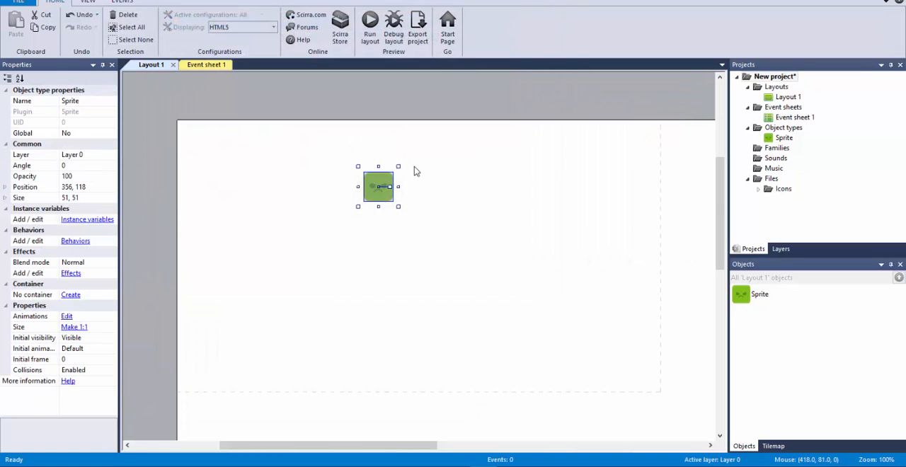
mouse_move(393, 199)
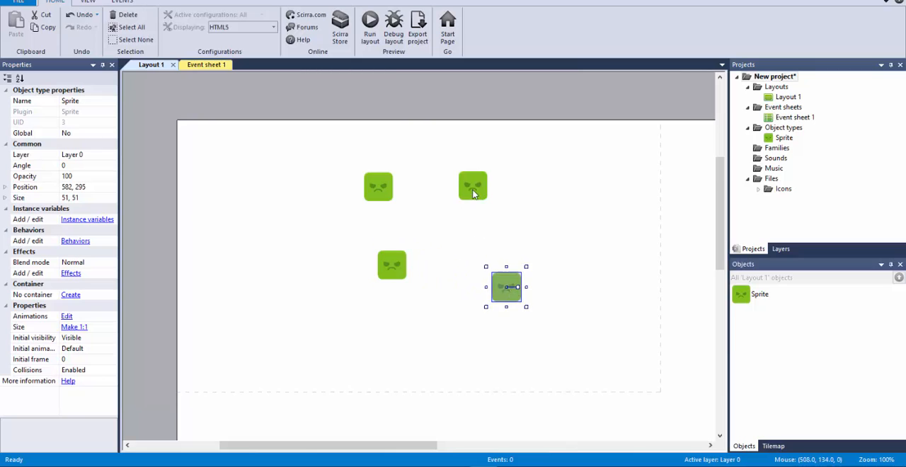
Drag one green block monster copy higher on the layout
drag(507, 288, 480, 159)
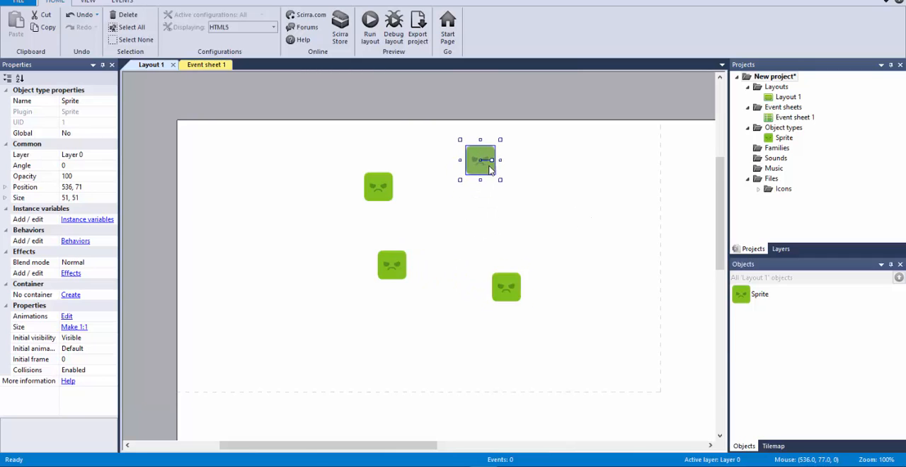
mouse_move(478, 167)
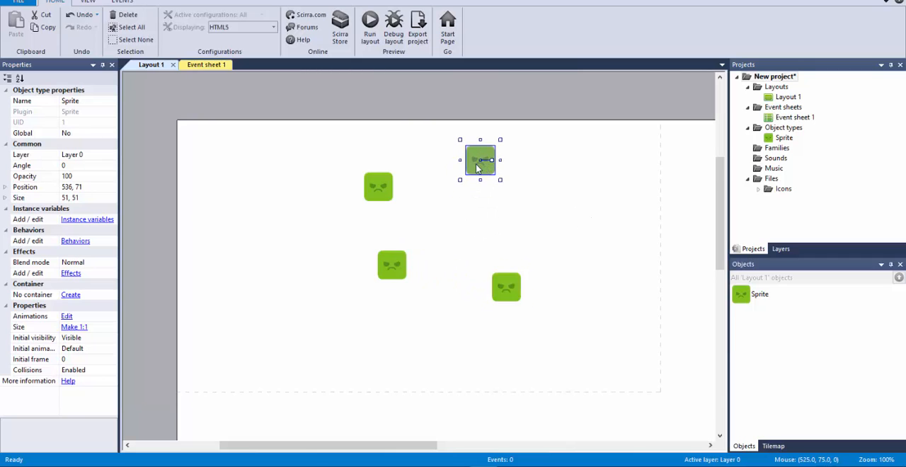
mouse_move(357, 211)
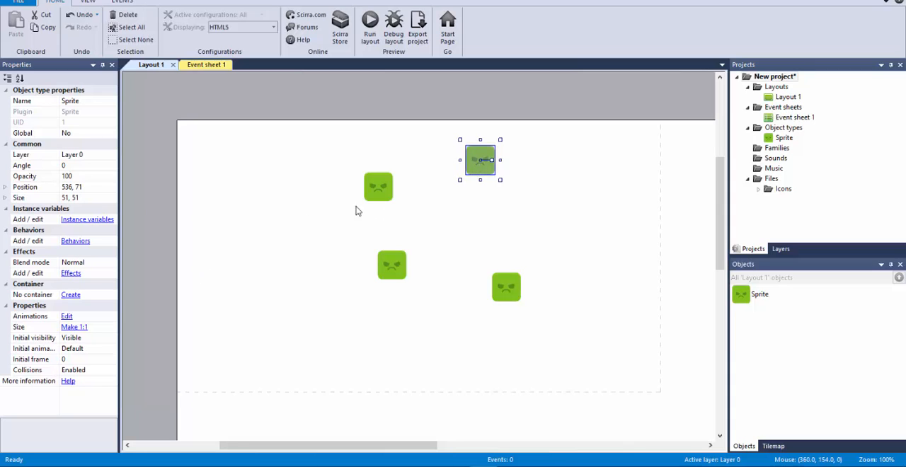
mouse_move(485, 135)
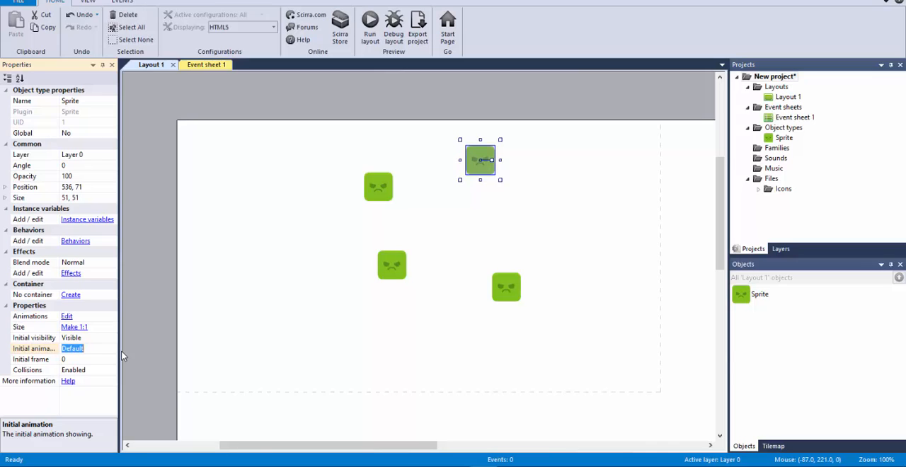
Set the Initial animation of two block monster instances to monster2
text(monster2)
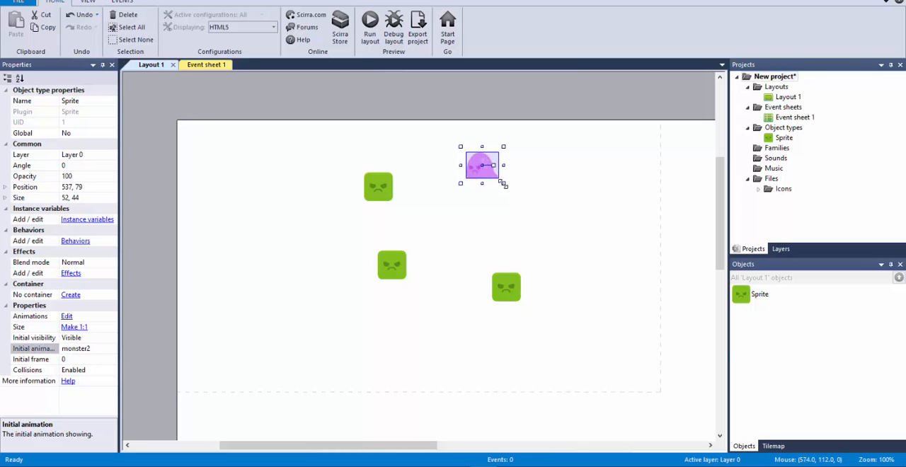
click(392, 266)
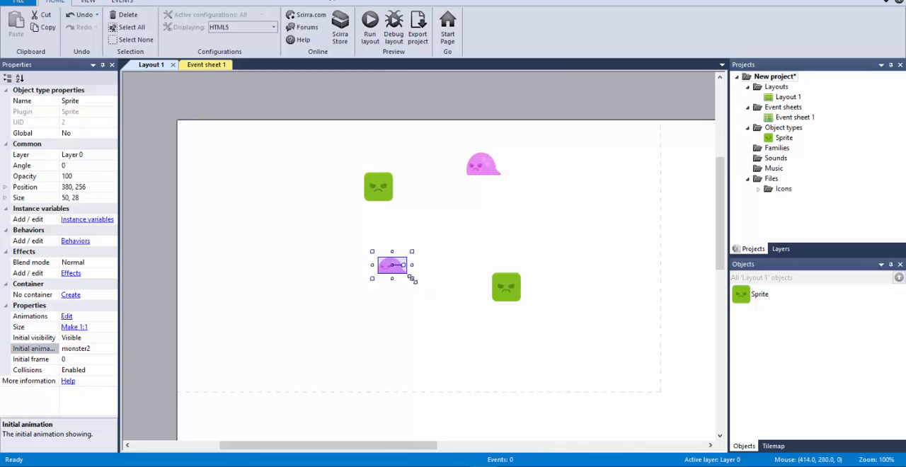
click(465, 248)
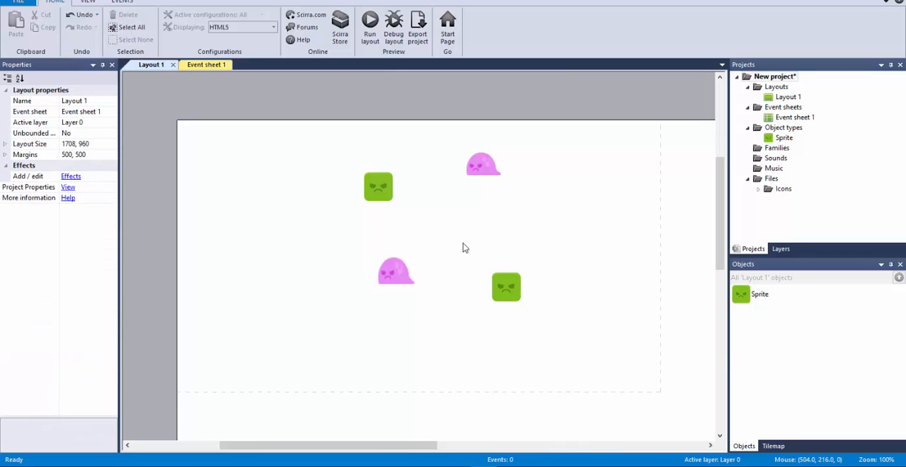
mouse_move(512, 303)
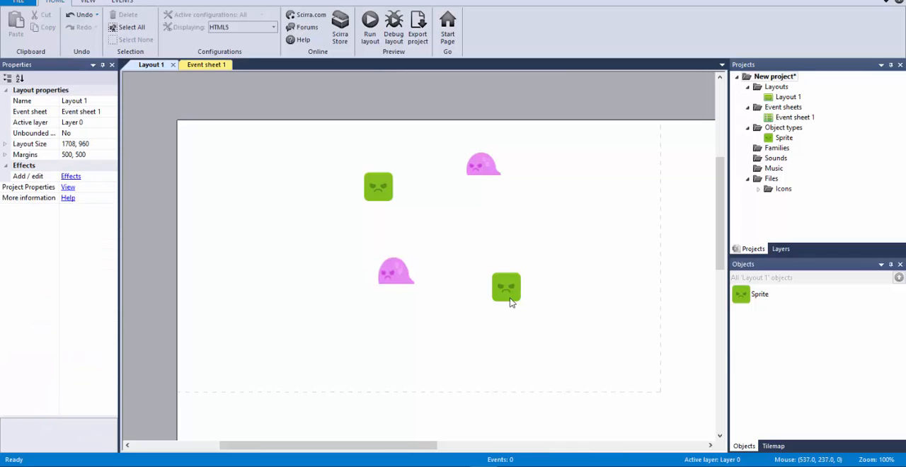
Rename Animation2 to monster3 and load snailWalk1.png as its frame
double_click(506, 288)
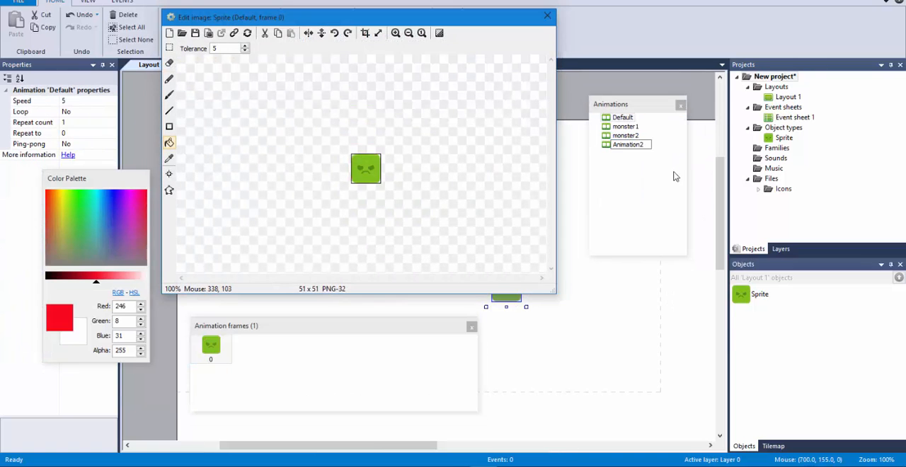
double_click(626, 144)
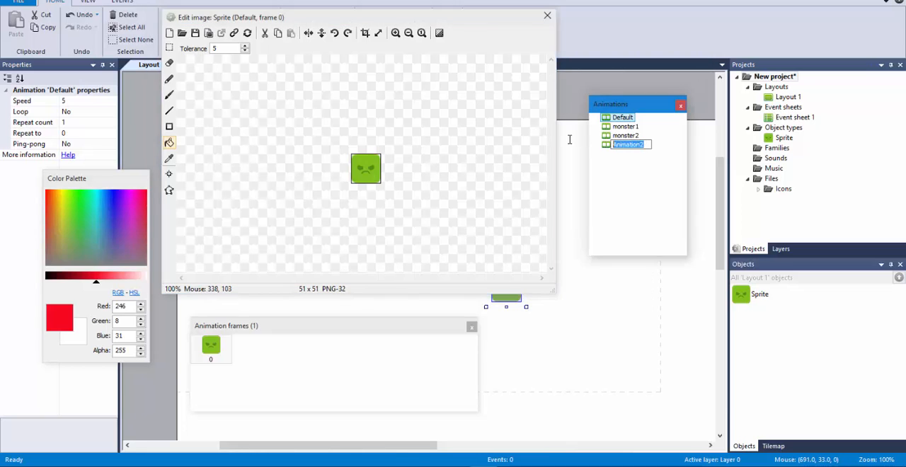
text(monster3)
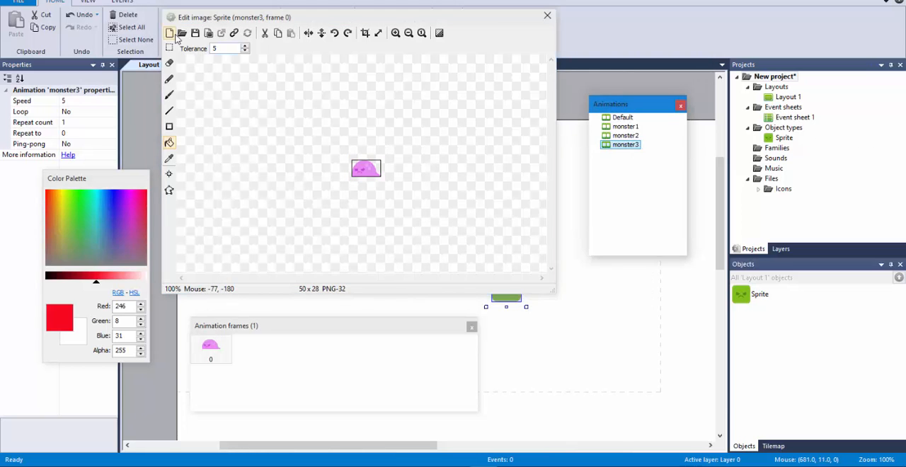
click(182, 34)
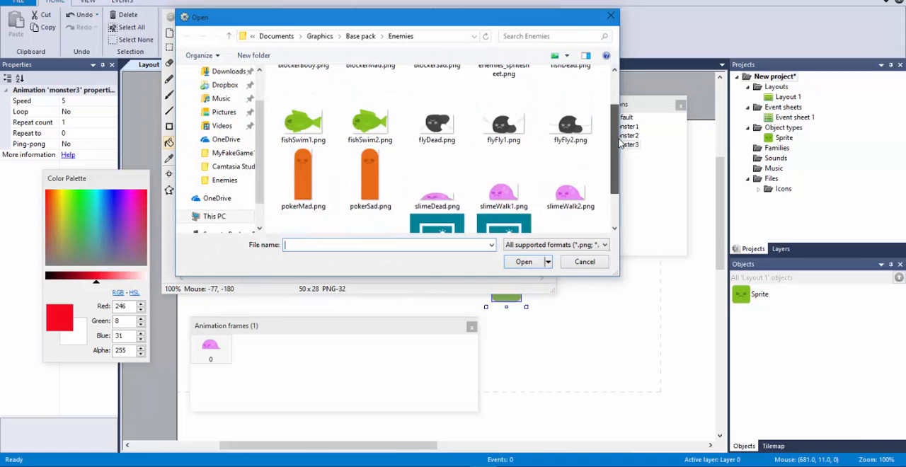
click(437, 191)
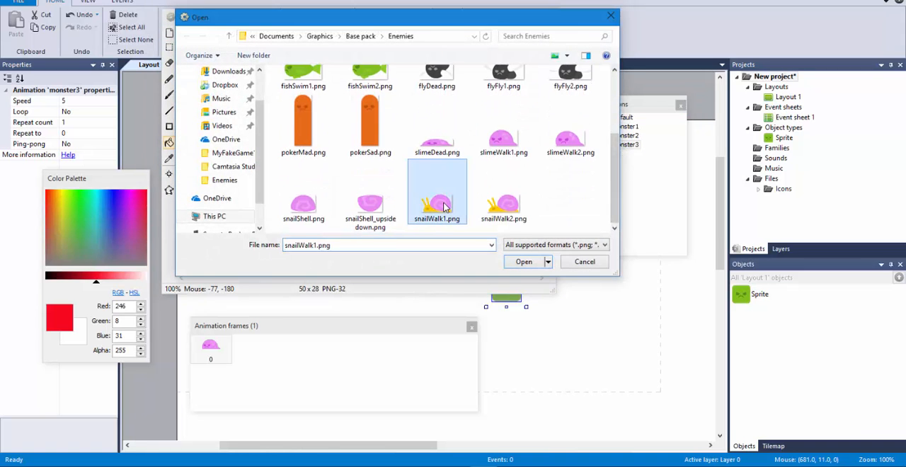
click(524, 261)
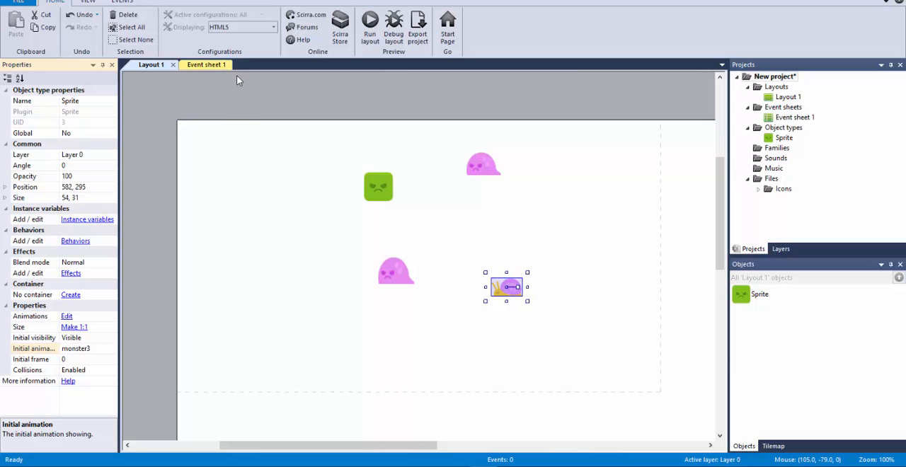
Add an Every 2 seconds system event to Event sheet 1
click(202, 64)
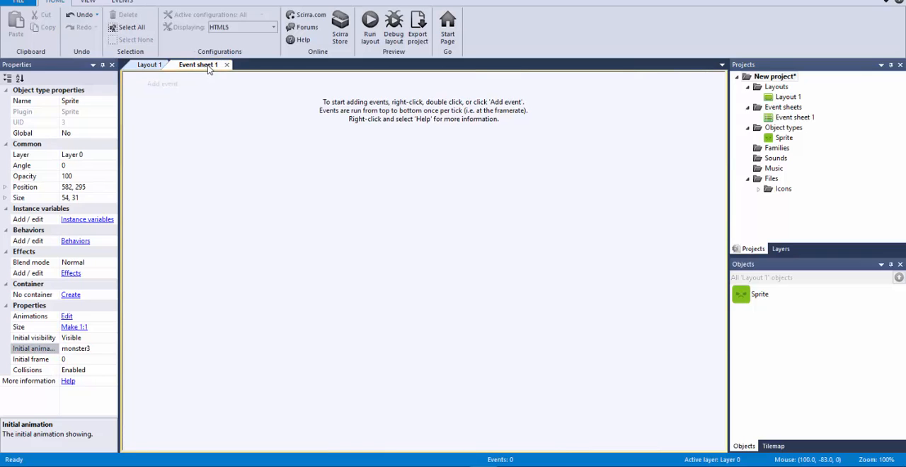
click(162, 84)
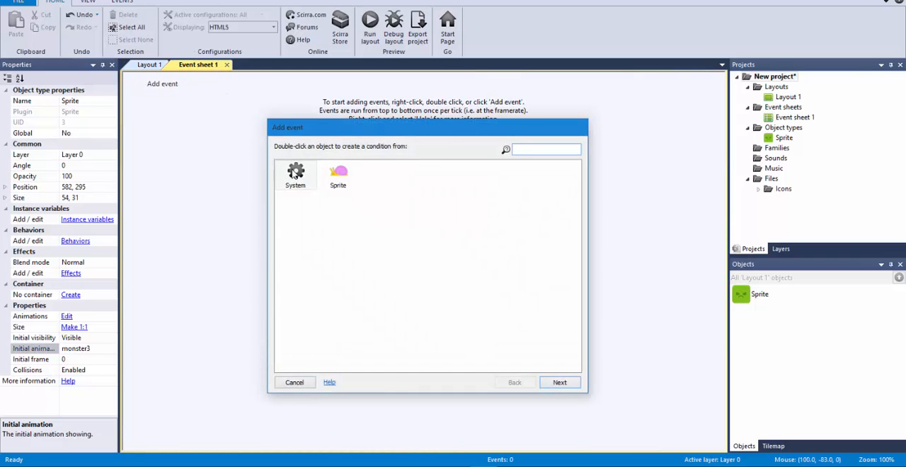
double_click(295, 173)
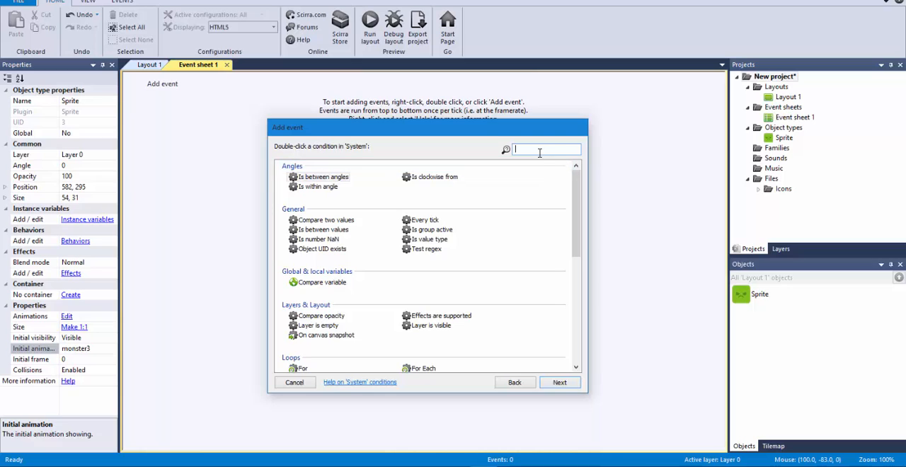
text(eve)
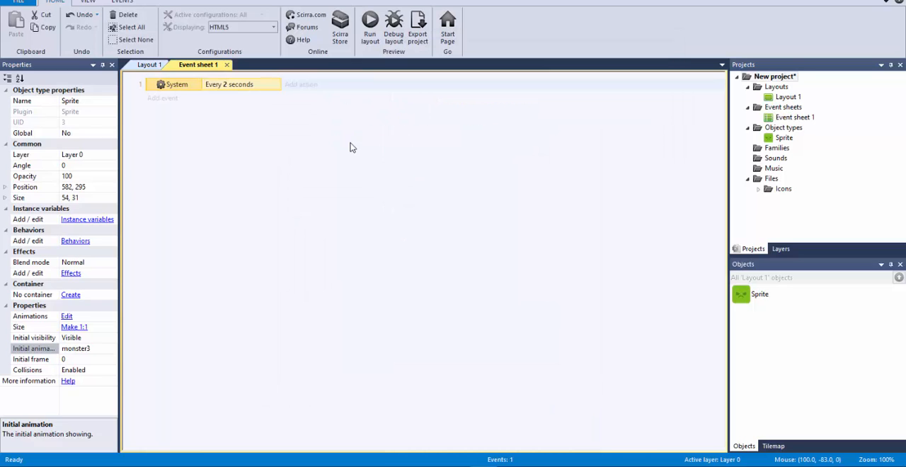
Add a Create object action spawning Sprite on layer 0 at random(0,400), random(0,400)
click(301, 84)
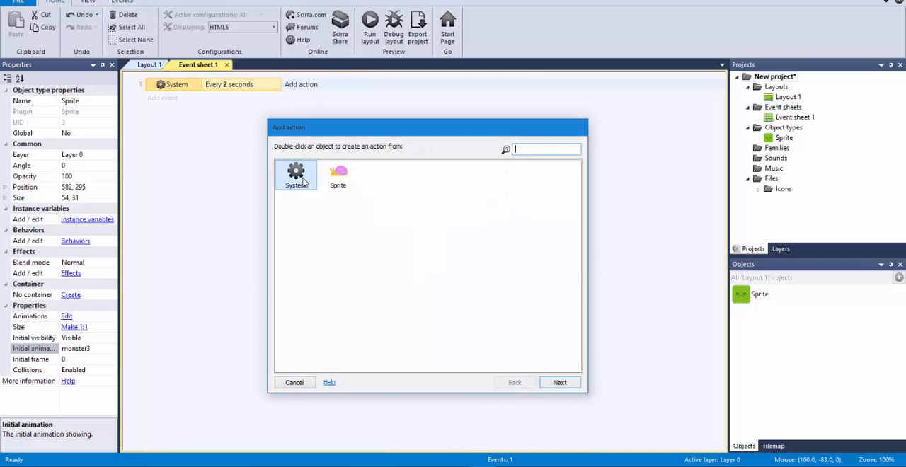
double_click(296, 174)
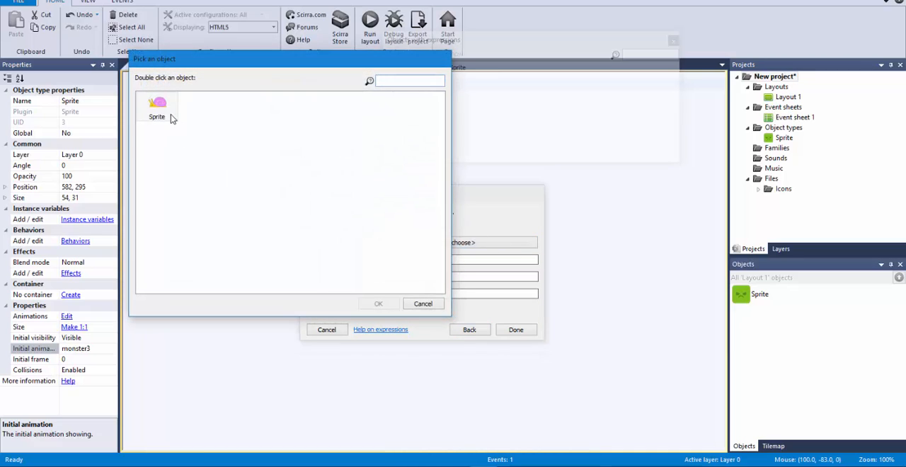
double_click(156, 104)
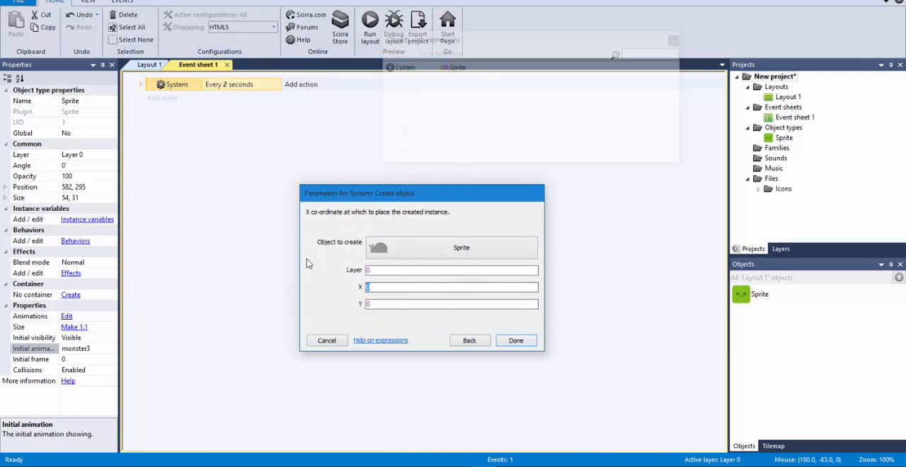
text(random)
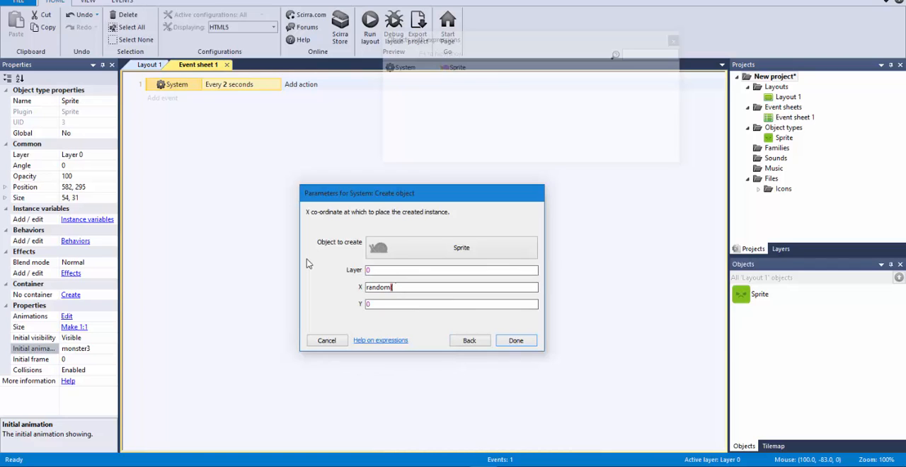
text((0,400)
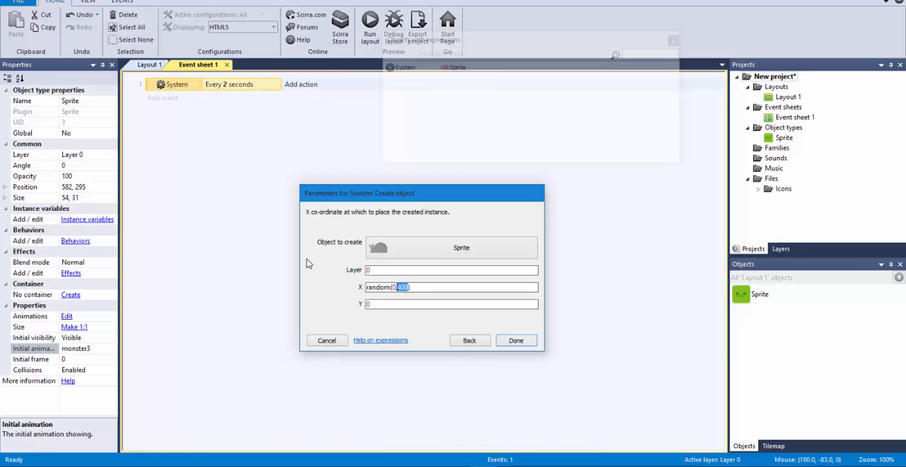
click(434, 287)
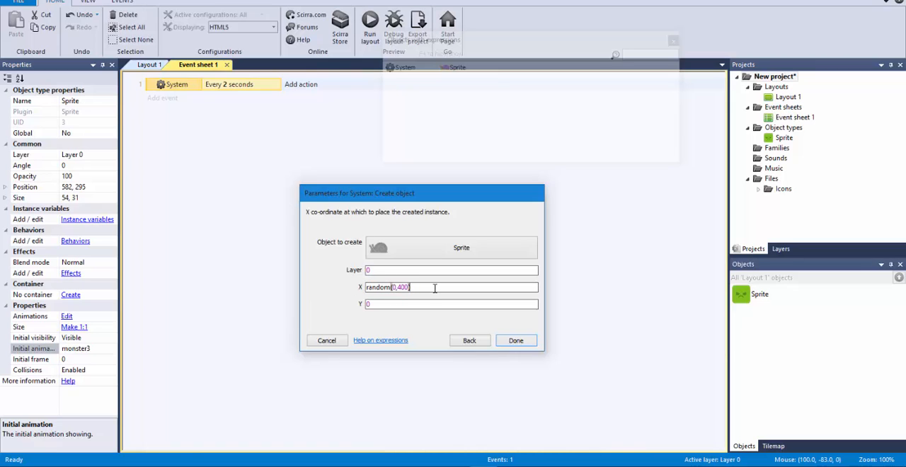
click(452, 305)
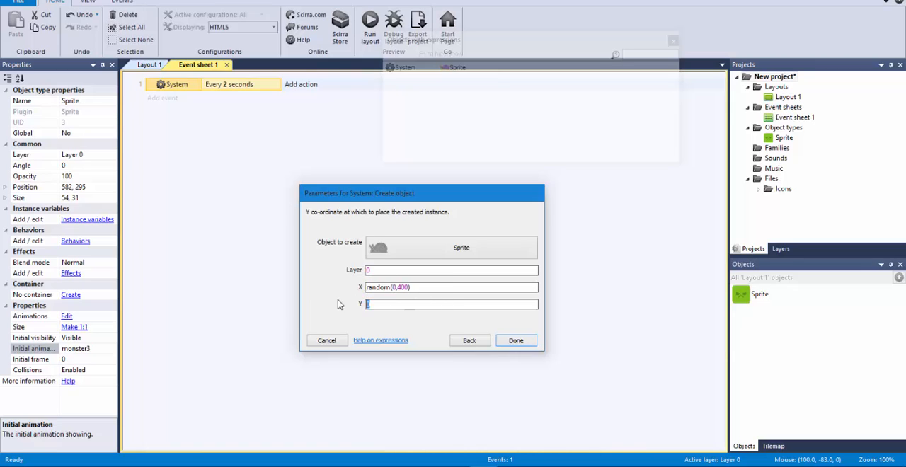
click(516, 341)
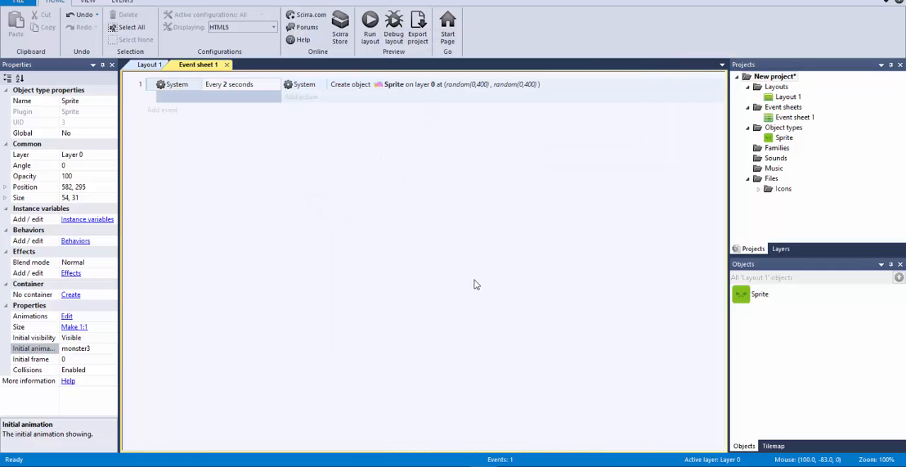
mouse_move(346, 128)
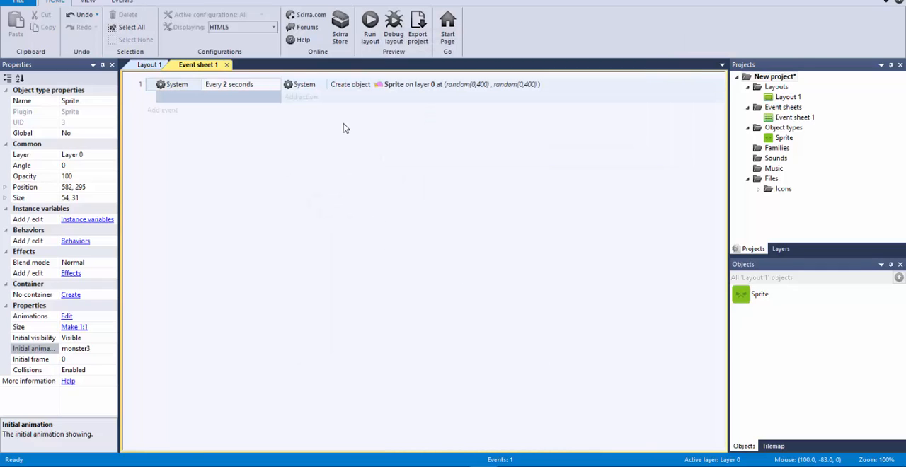
mouse_move(354, 133)
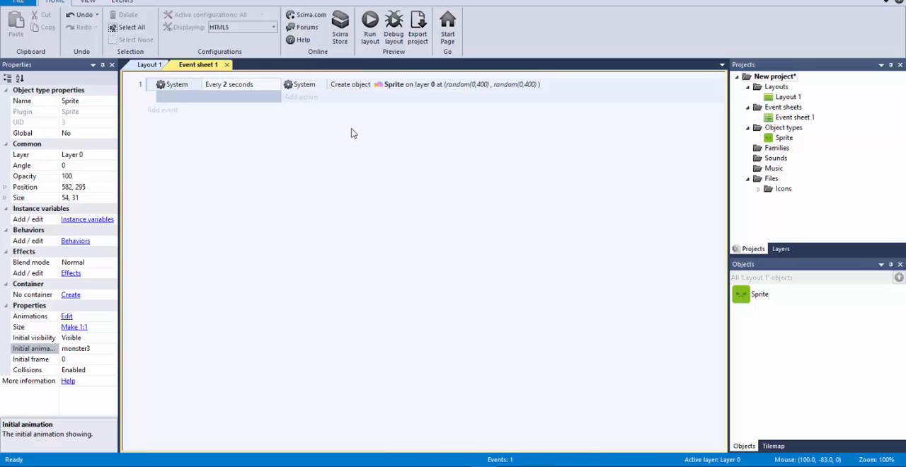
mouse_move(385, 108)
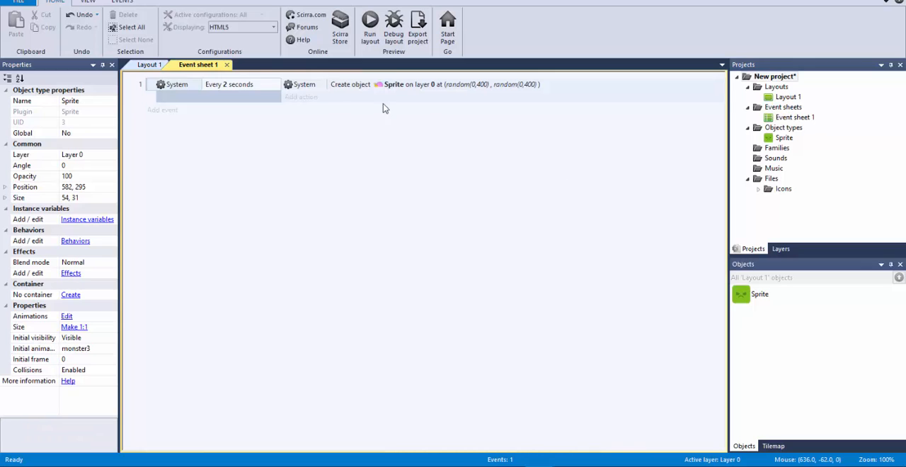
mouse_move(322, 130)
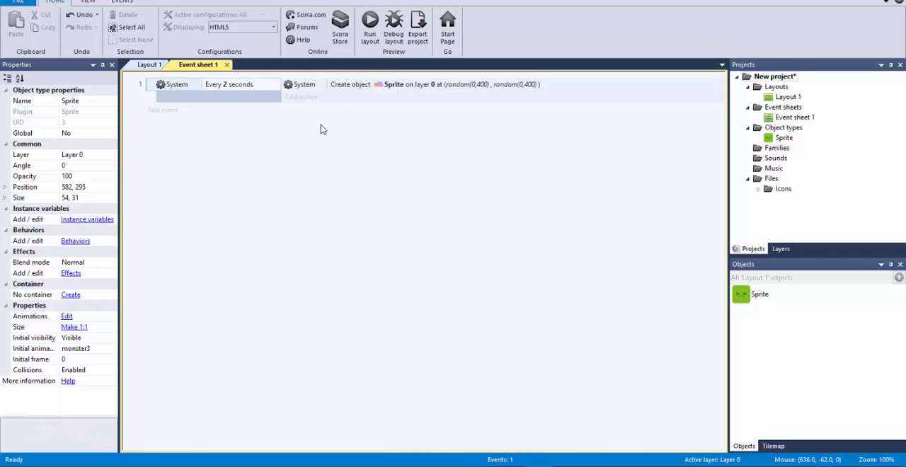
mouse_move(766, 315)
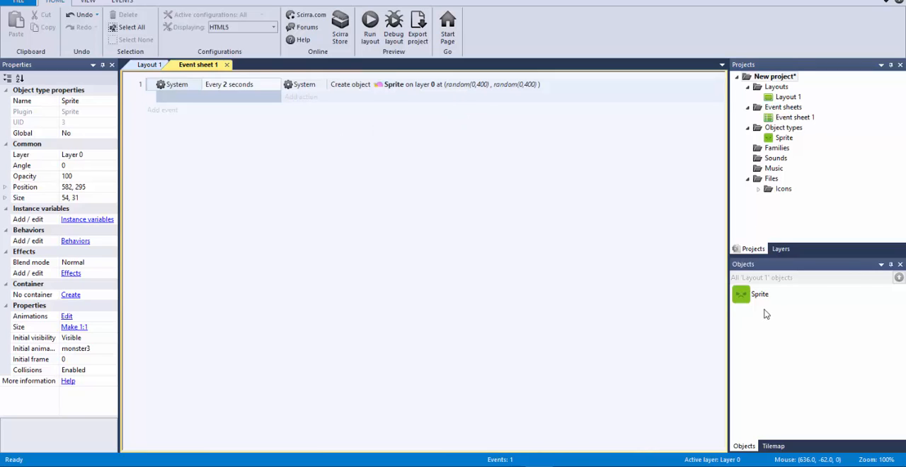
mouse_move(763, 307)
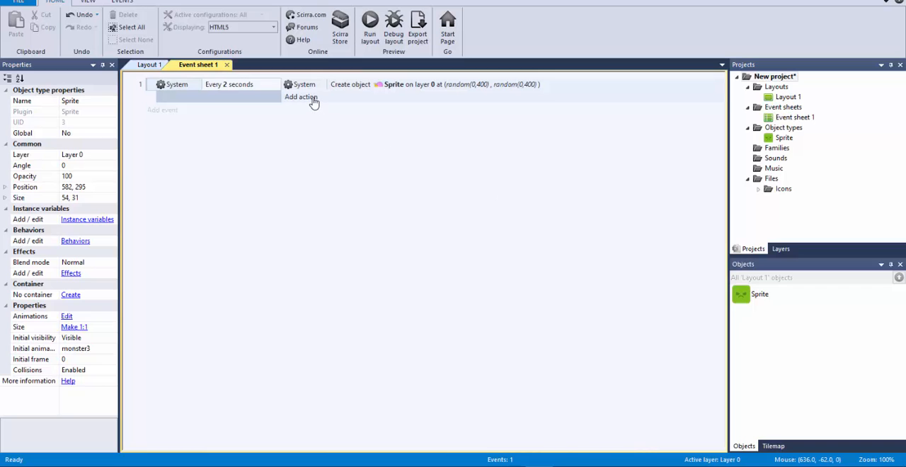
Add a Sprite Set animation action using "monster" & choose(1,2,2,2,2,2,3)
click(301, 97)
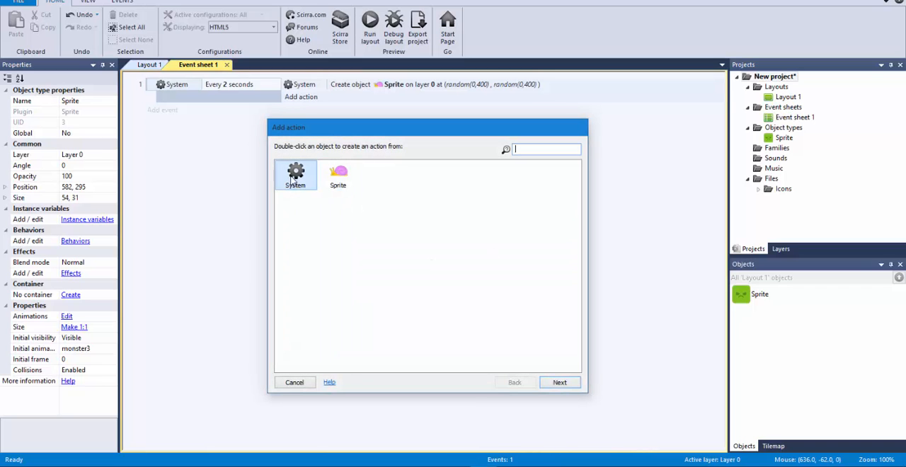
double_click(338, 175)
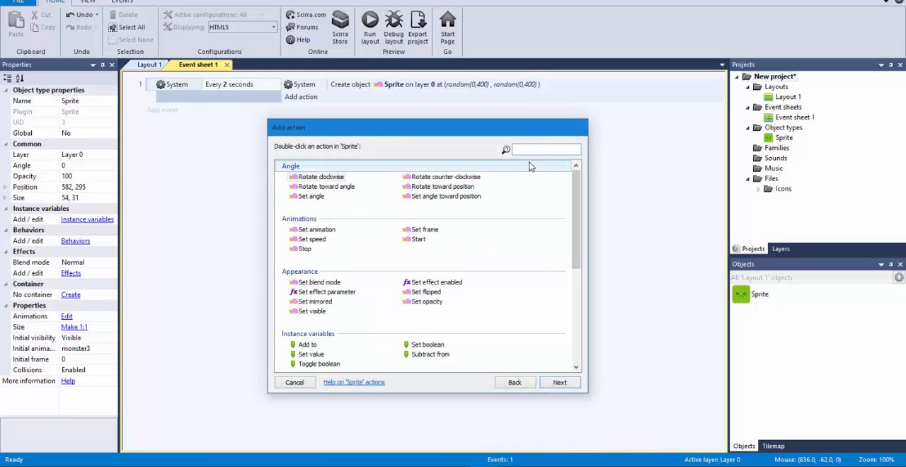
text(ani)
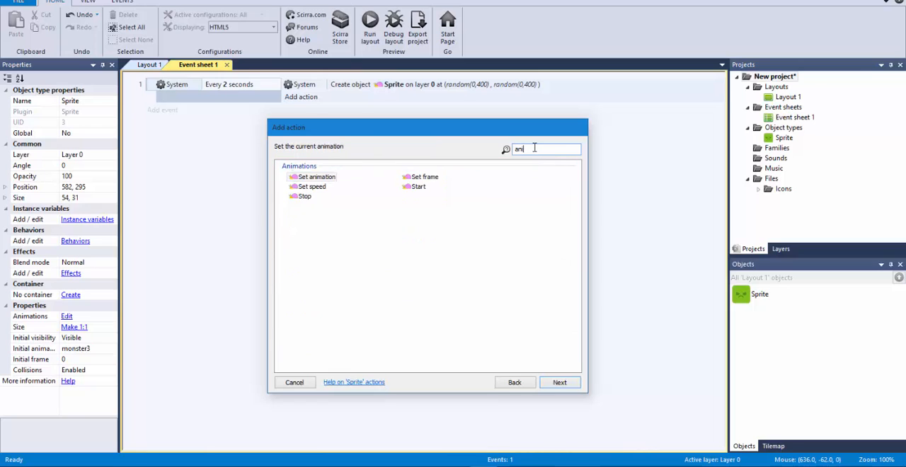
double_click(313, 176)
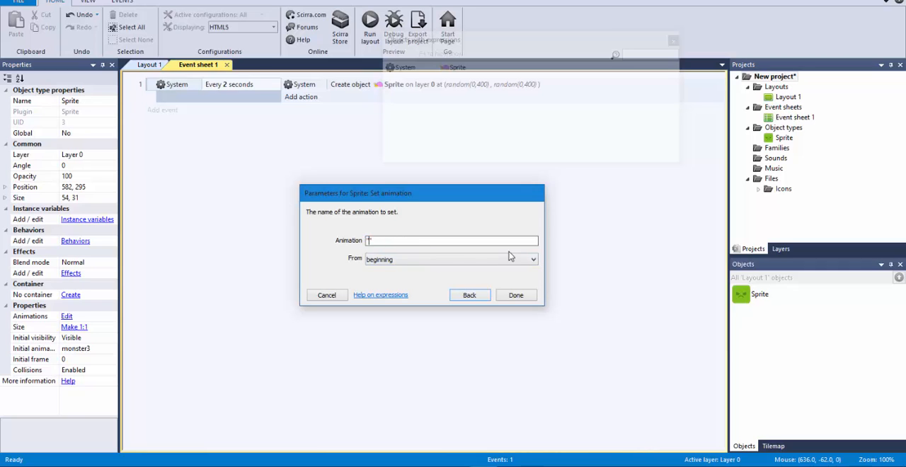
text(monster)
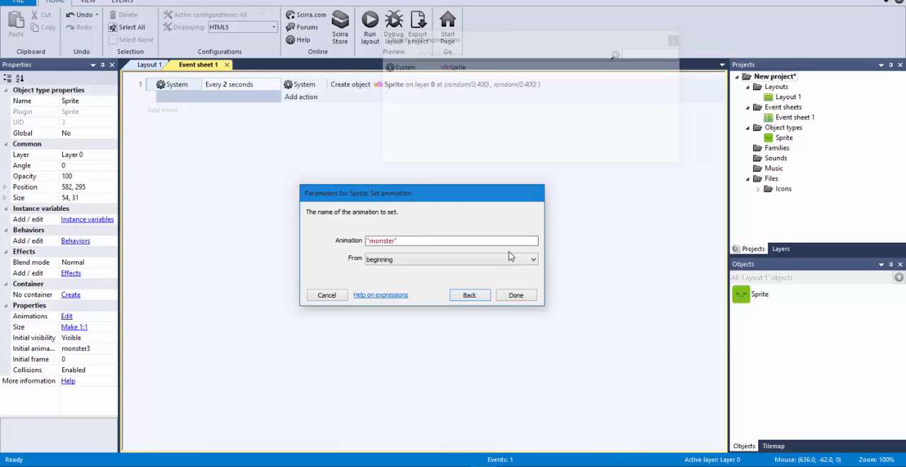
text(&)
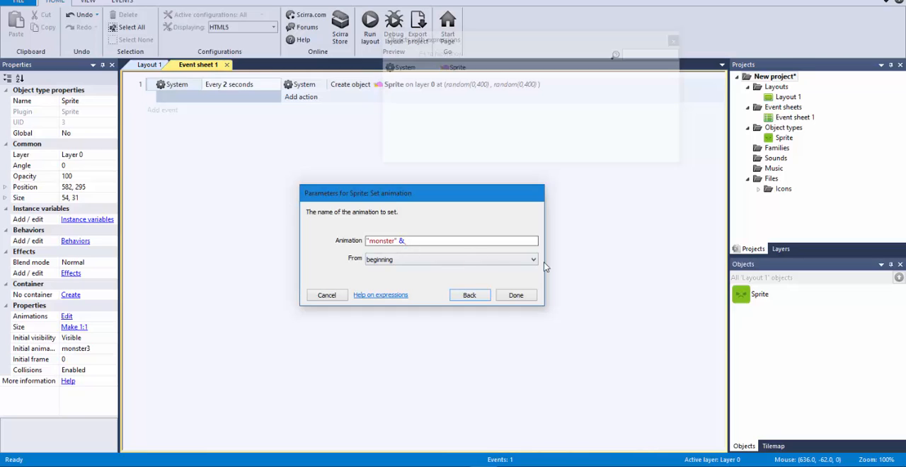
text(chod)
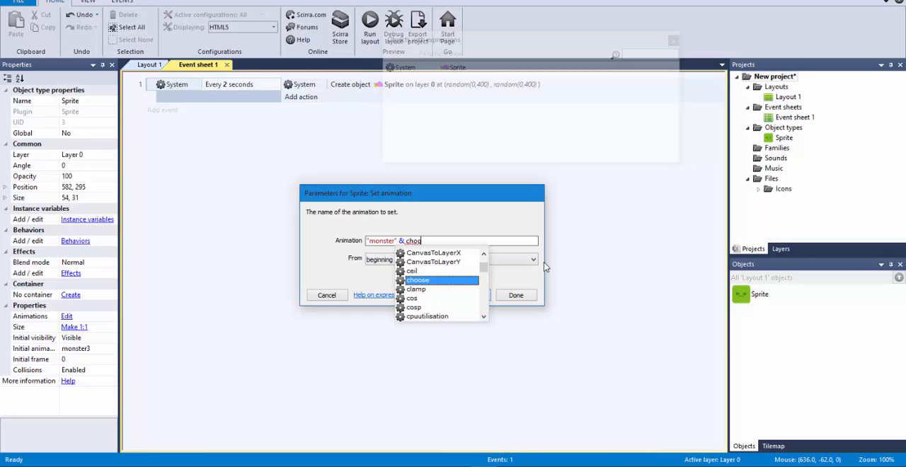
click(418, 279)
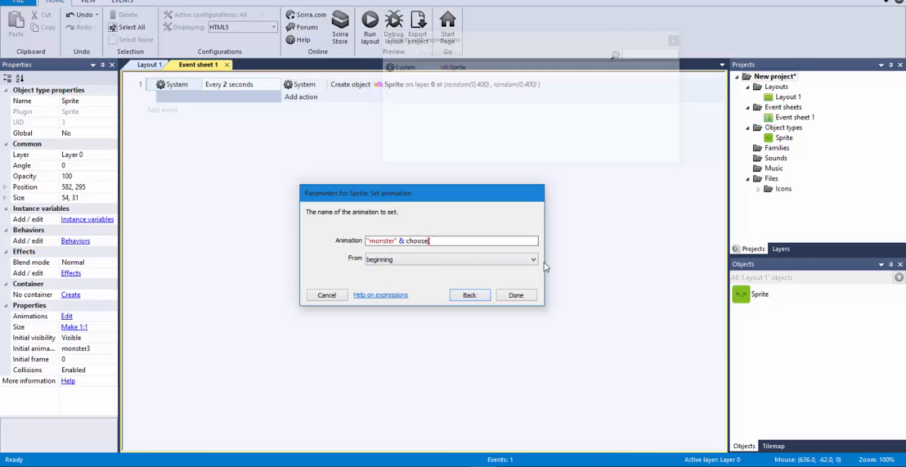
text((1,2,3)
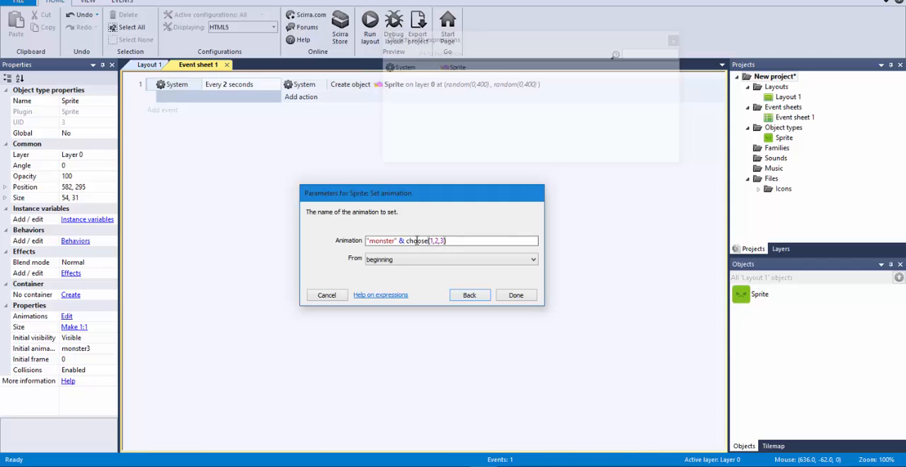
mouse_move(418, 241)
text(2,2,2,)
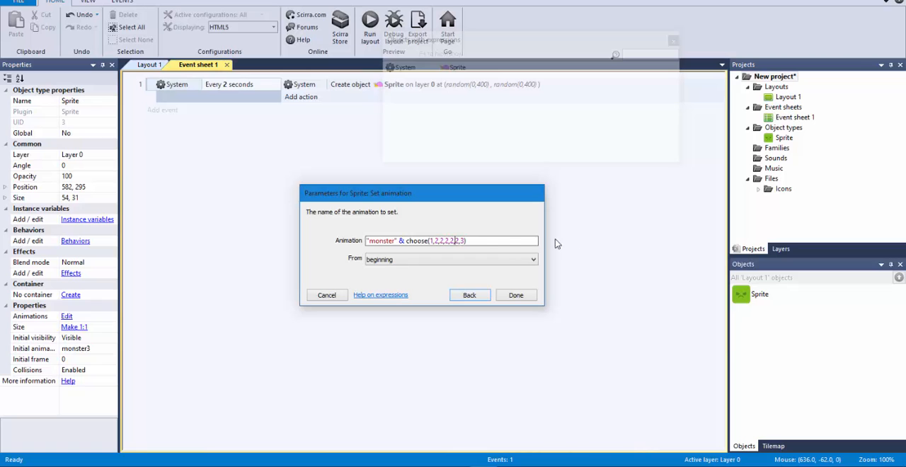
click(516, 295)
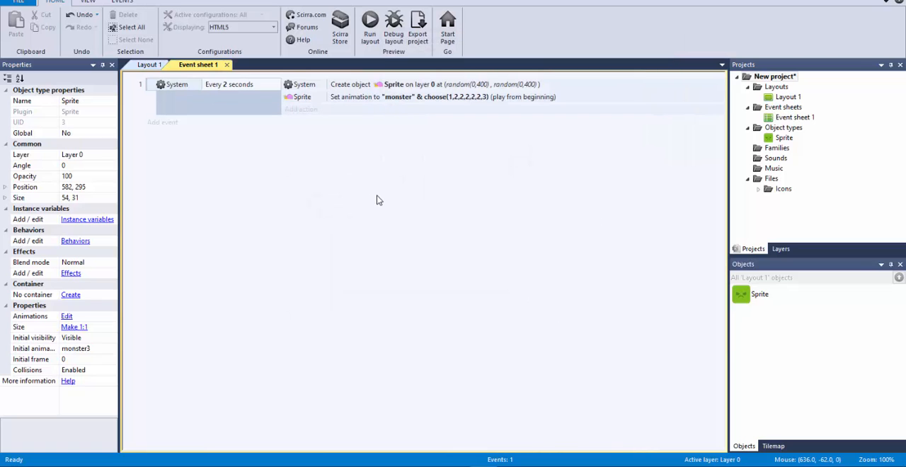
Change the Set animation expression to "monster" & choose(1,2,3)
click(369, 29)
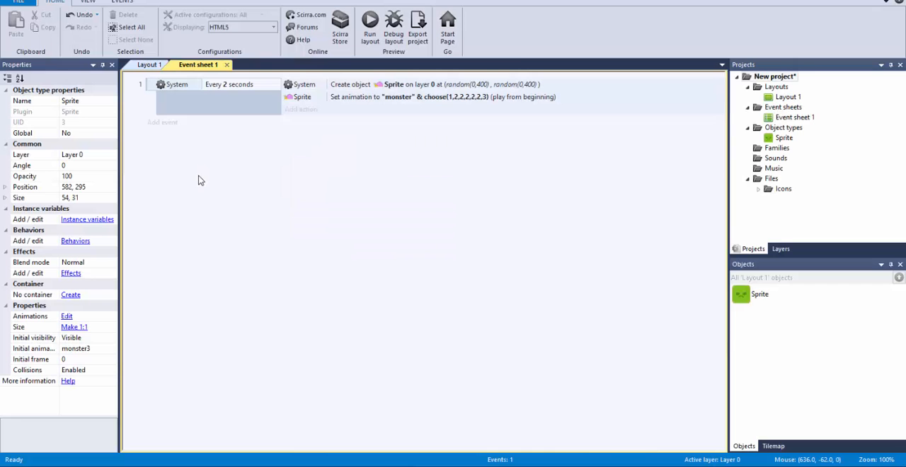
double_click(442, 96)
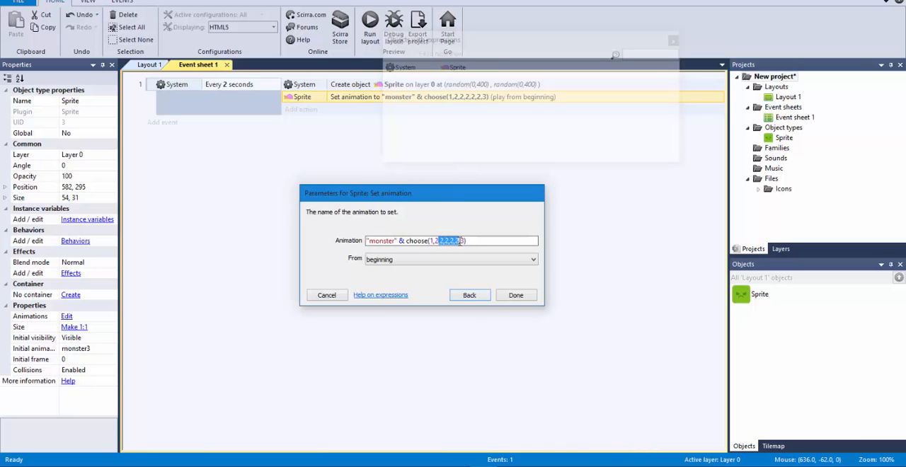
click(515, 295)
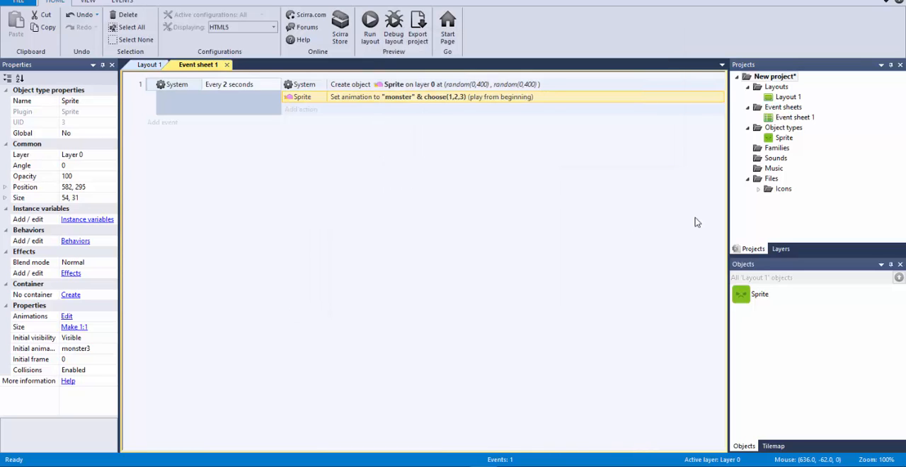
click(370, 28)
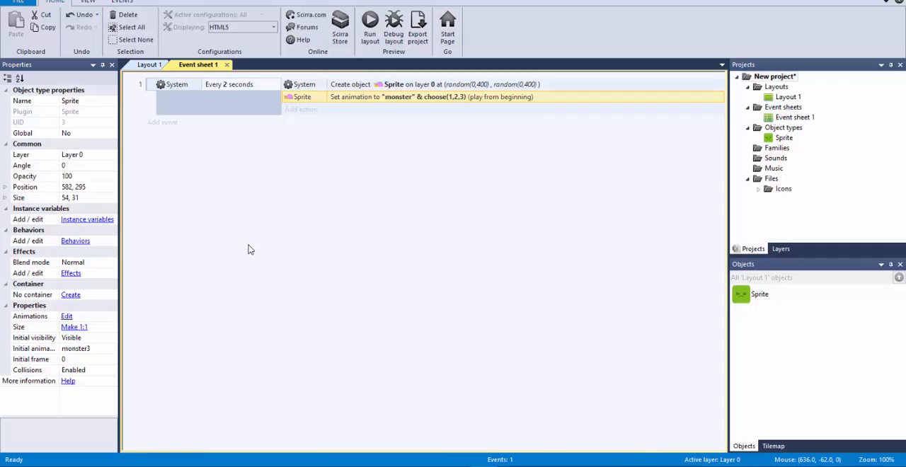
Add a Number instance variable named type to the monster object
click(760, 293)
text(monster)
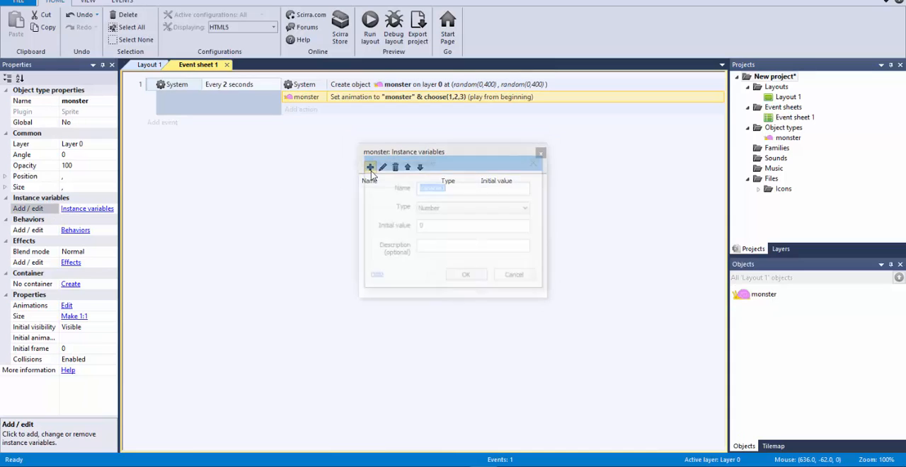
text(type)
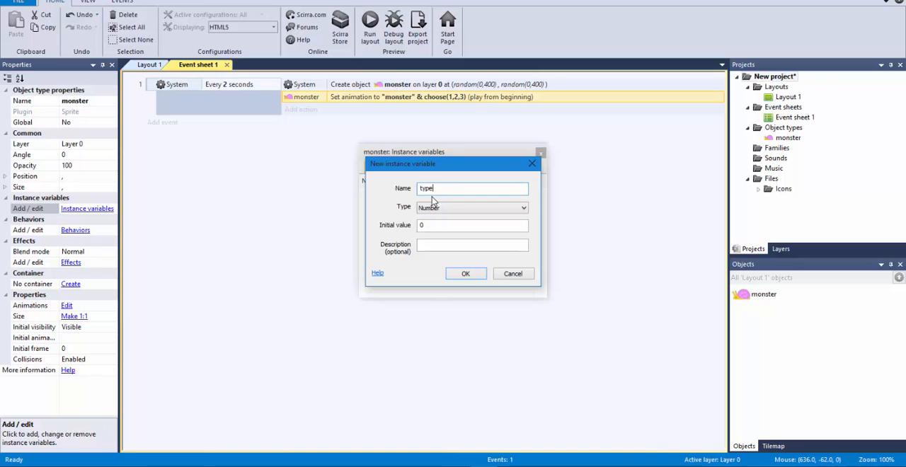
click(465, 273)
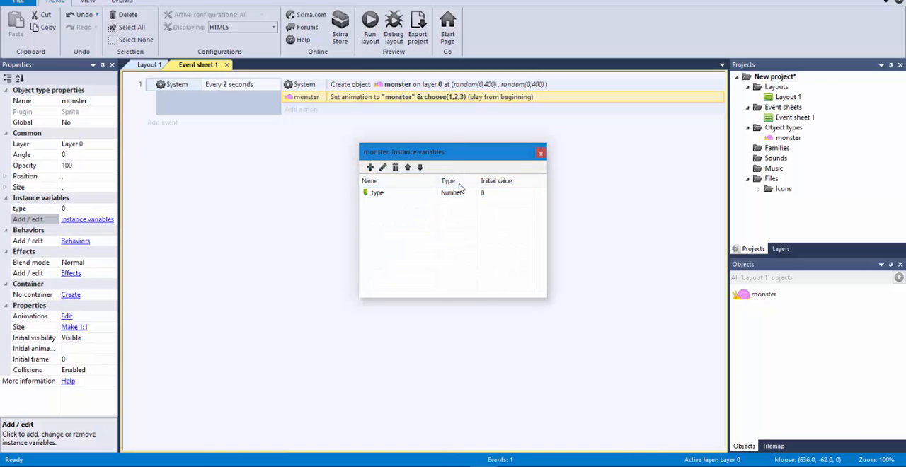
mouse_move(541, 153)
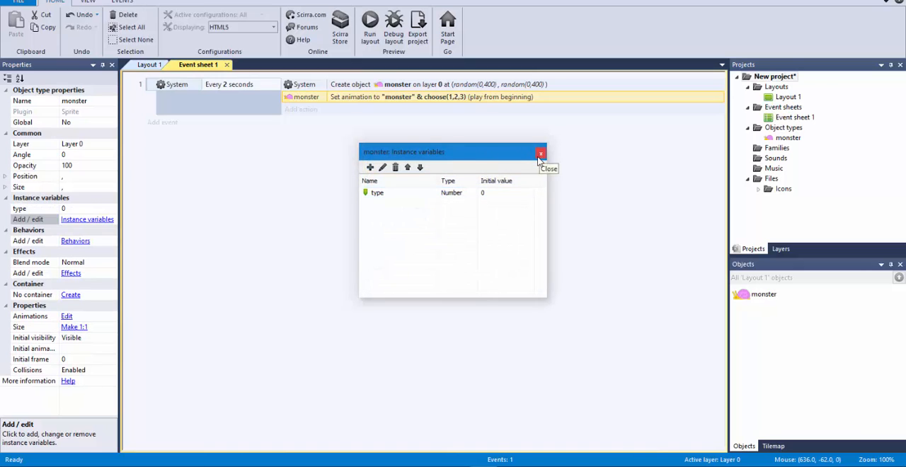
click(541, 153)
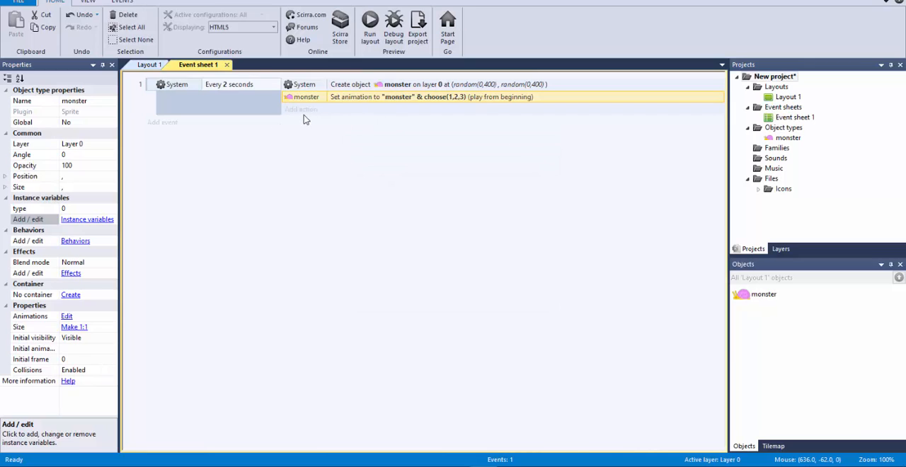
mouse_move(229, 88)
text(m)
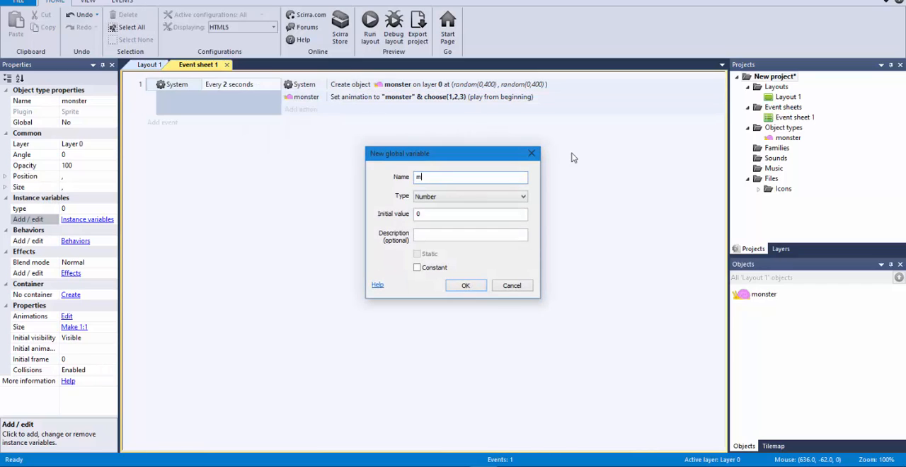
Set global mtype to choose(1,2,3) and build the animation name from mtype
click(466, 285)
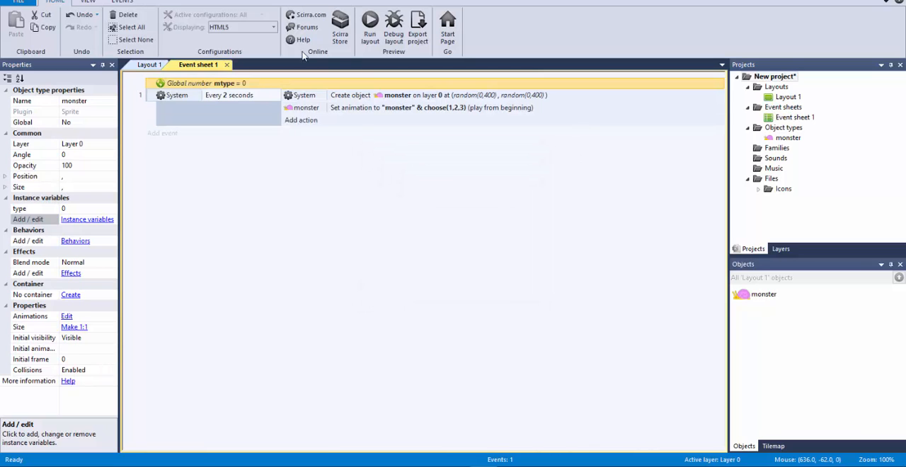
click(301, 120)
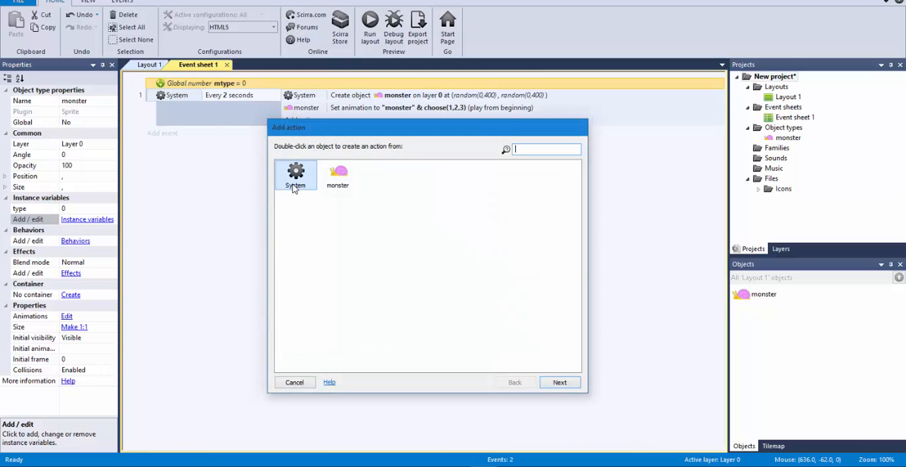
double_click(295, 175)
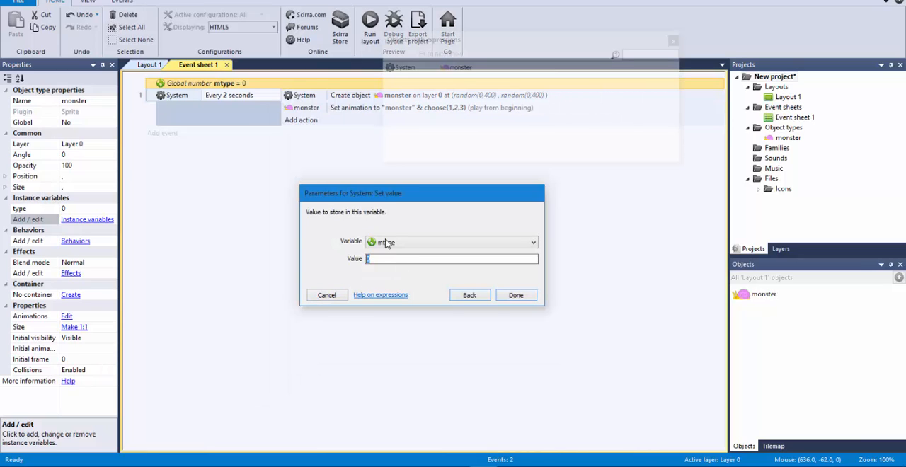
text(choose(1,2,)
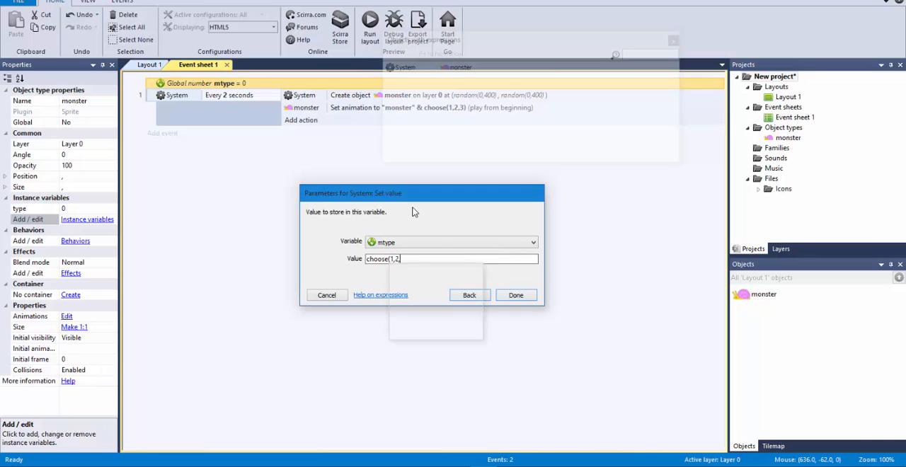
click(516, 295)
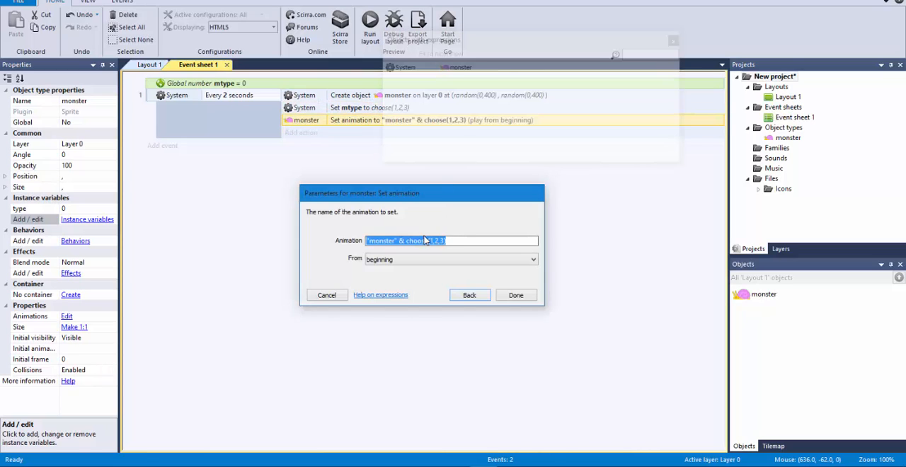
click(489, 240)
text(mtyp)
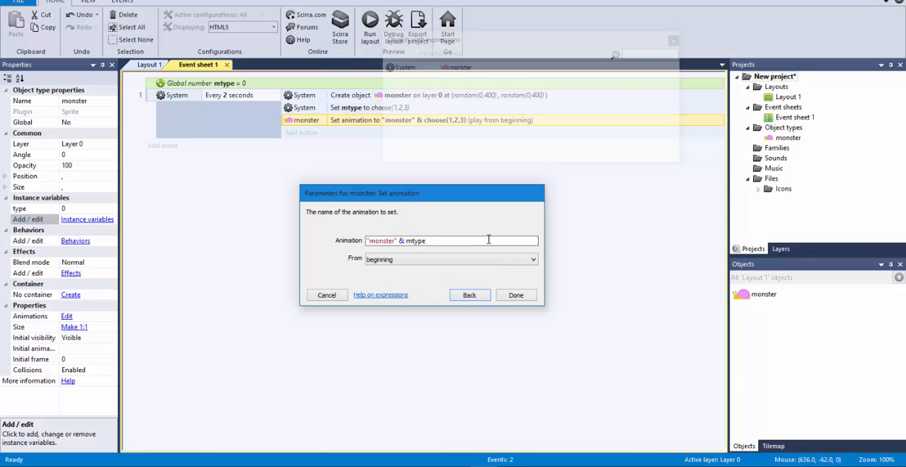
click(516, 295)
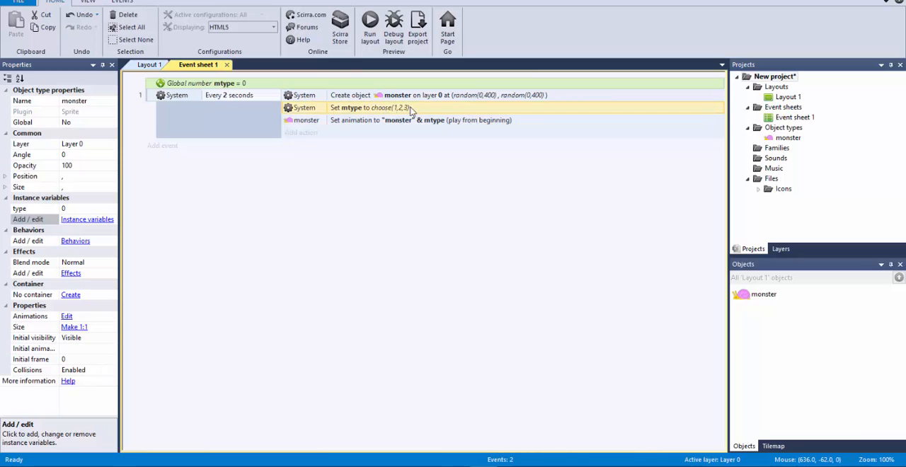
mouse_move(380, 115)
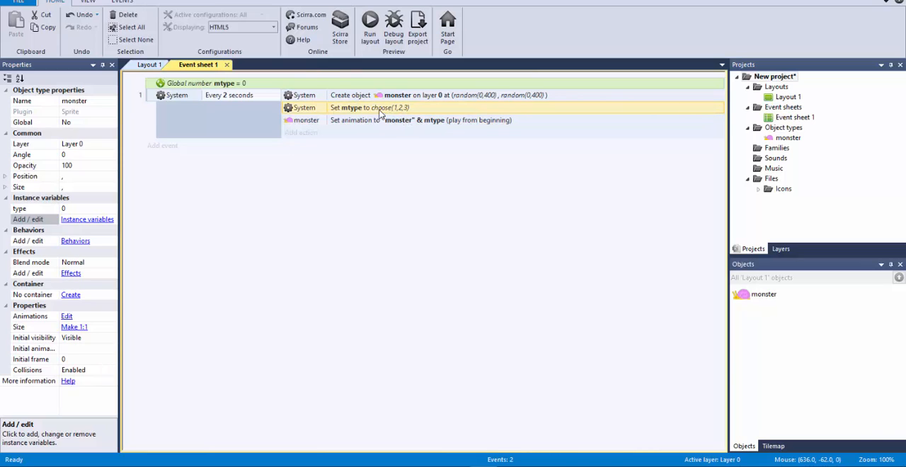
mouse_move(400, 116)
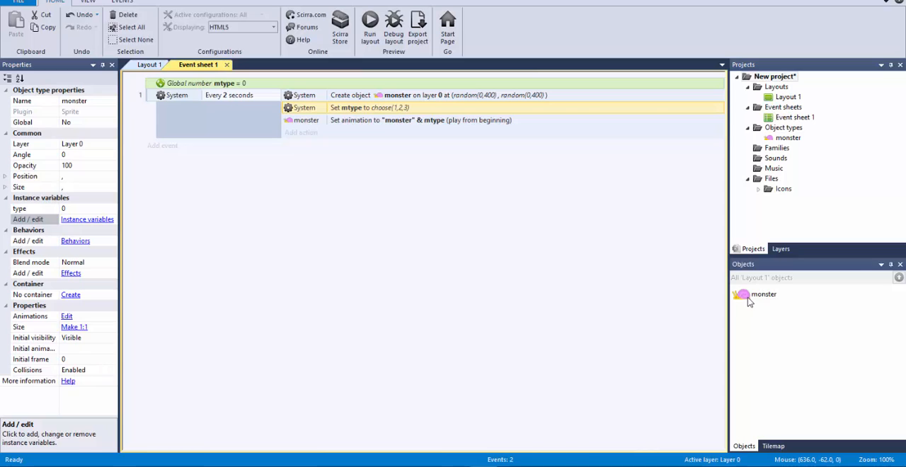
mouse_move(301, 134)
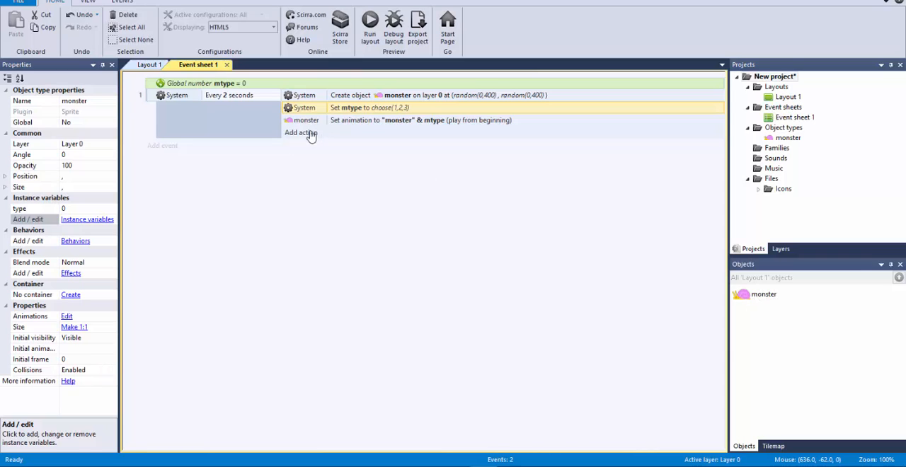
Add an action setting monster's type instance variable to mtype
click(300, 133)
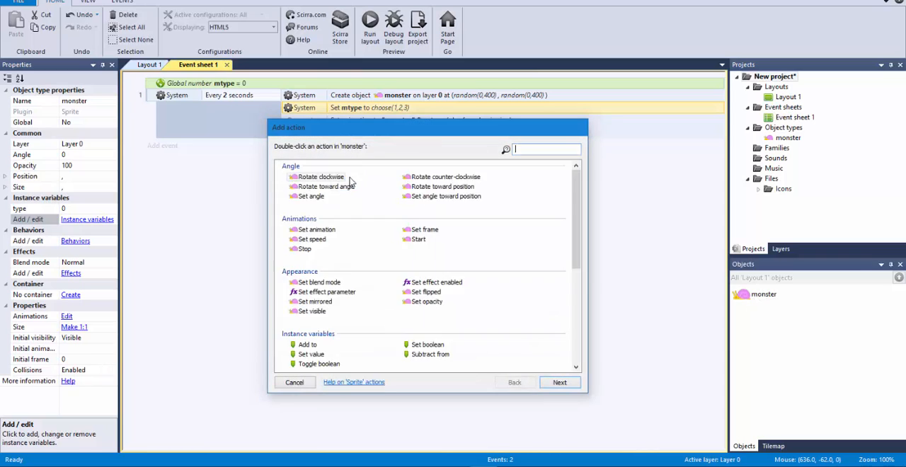
double_click(310, 354)
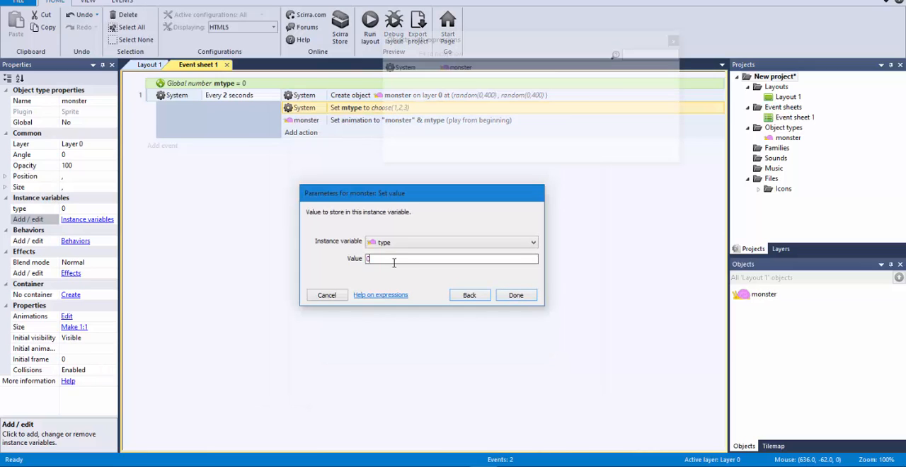
text(mt)
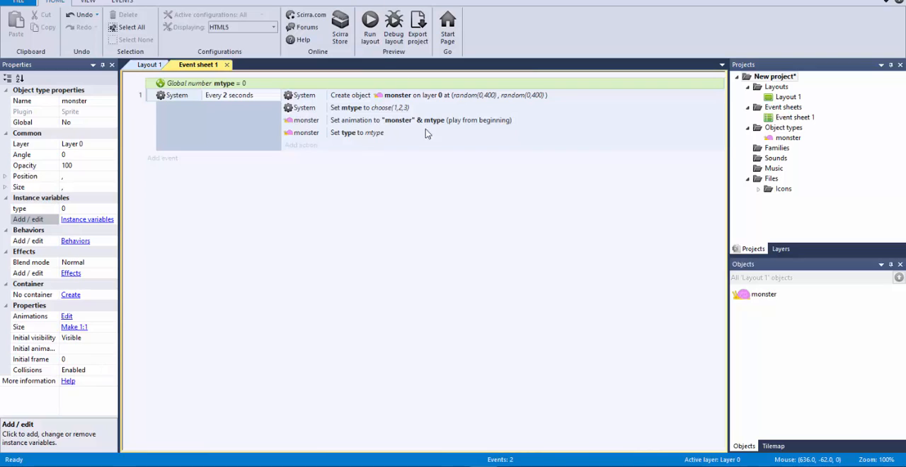
click(357, 132)
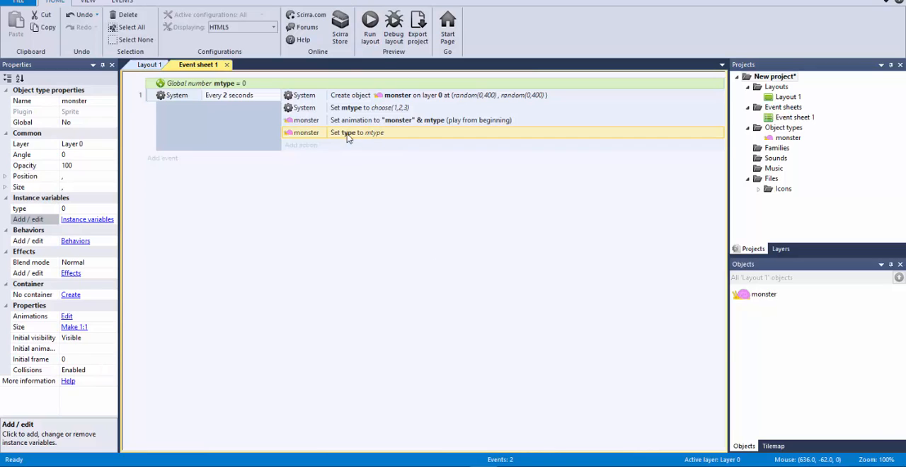
mouse_move(427, 190)
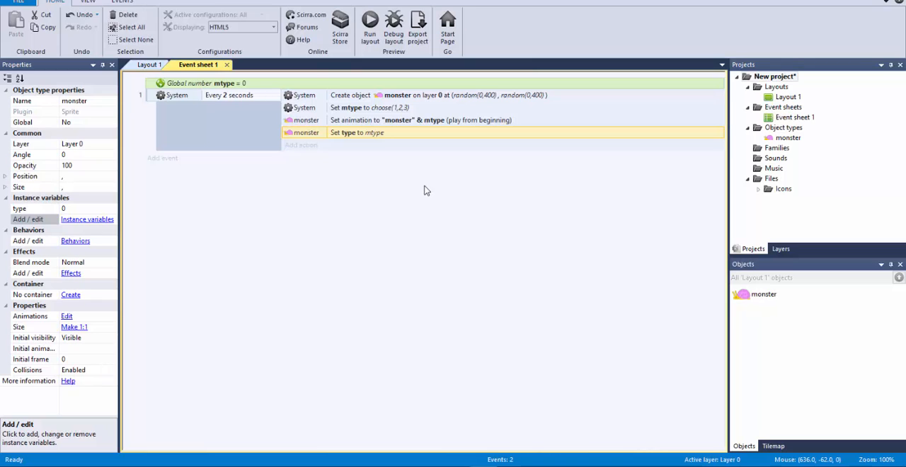
mouse_move(605, 218)
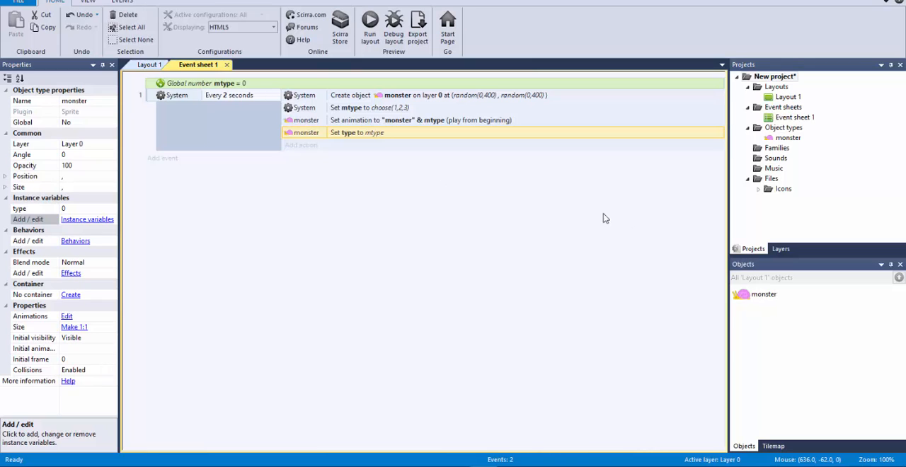
Add a Bullet behavior to the monster object, giving it speed 400
click(763, 294)
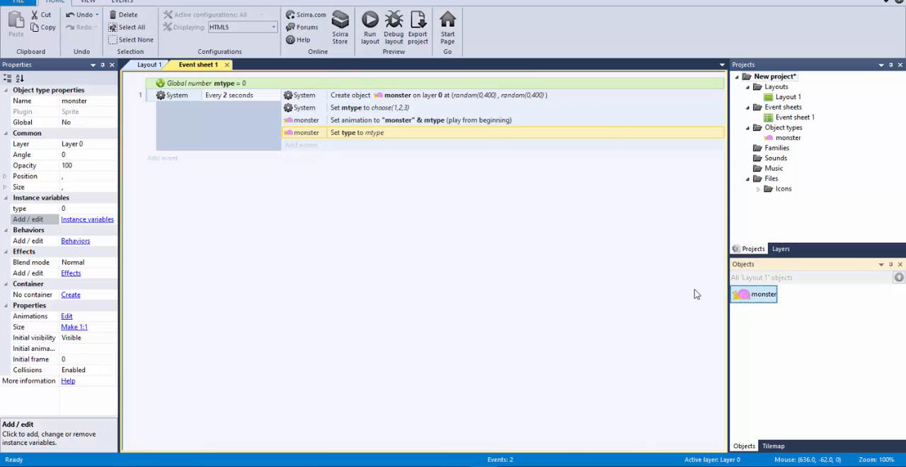
click(75, 241)
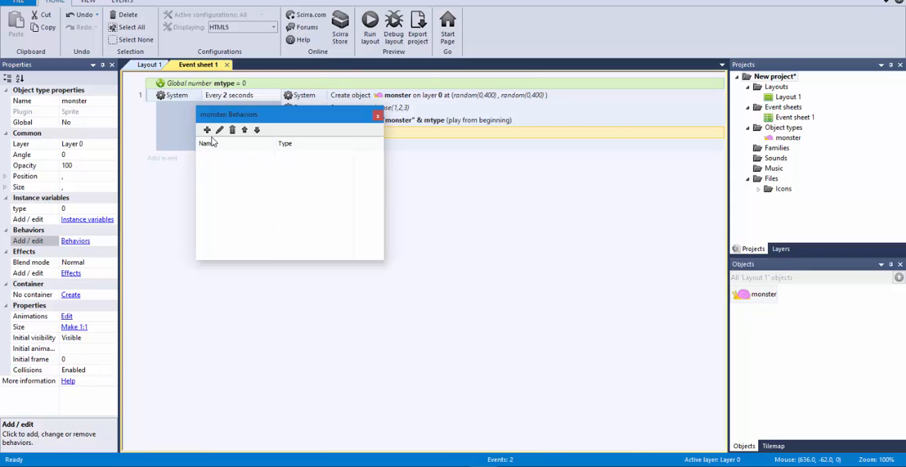
click(208, 130)
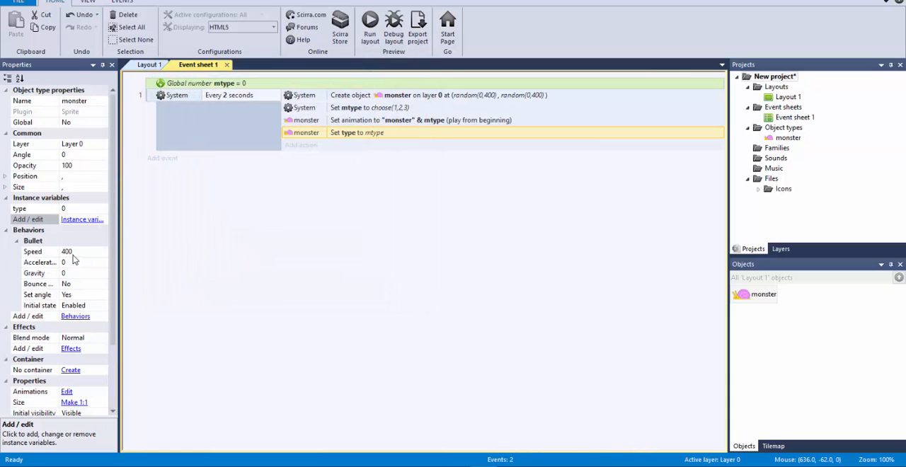
mouse_move(229, 205)
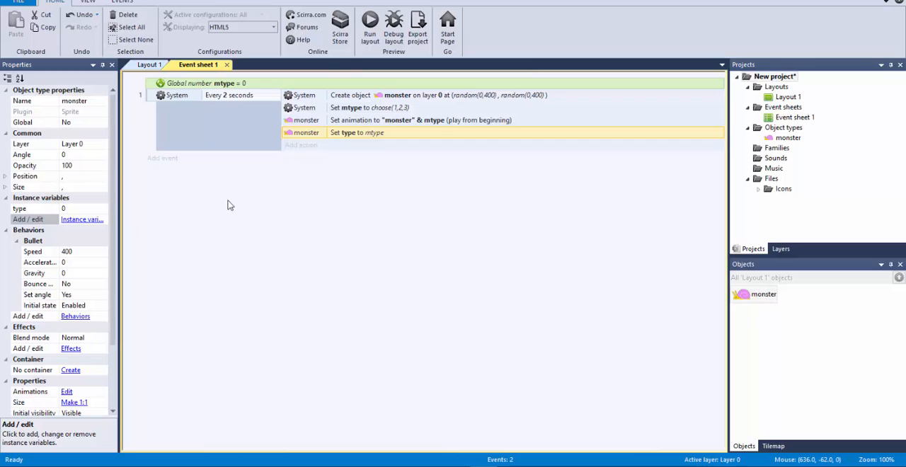
mouse_move(214, 166)
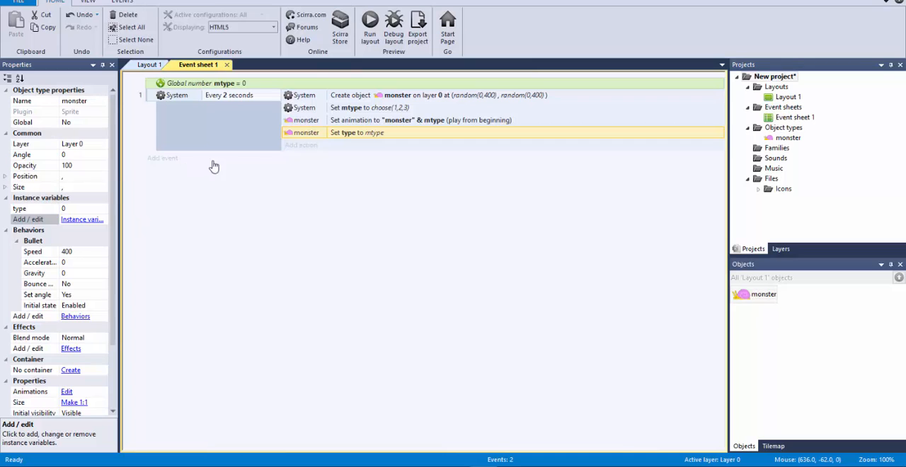
mouse_move(294, 192)
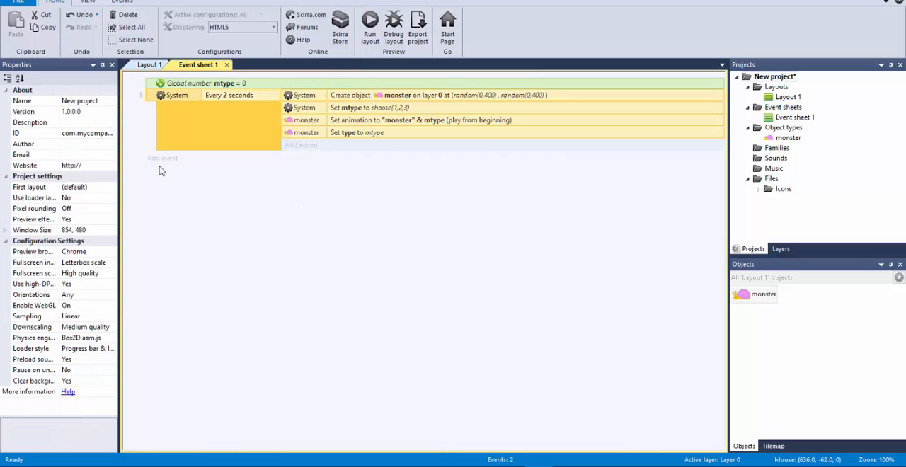
mouse_move(162, 161)
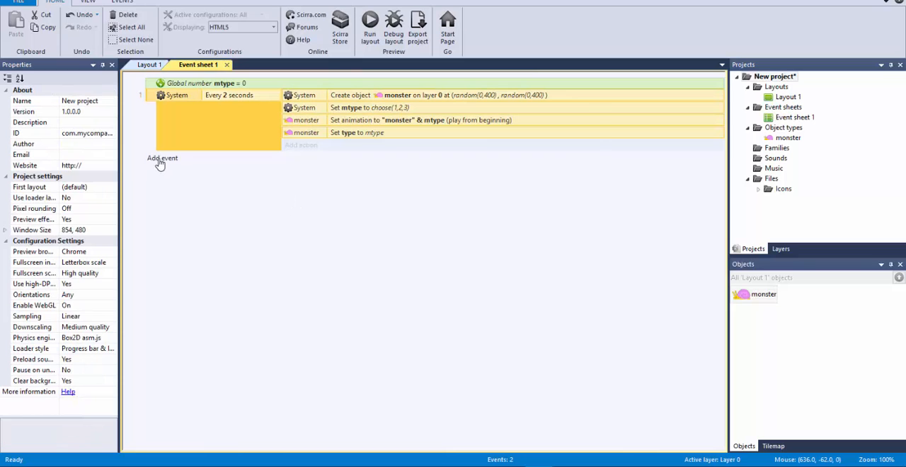
Add a new event with the condition monster instance variable type = 3
click(162, 158)
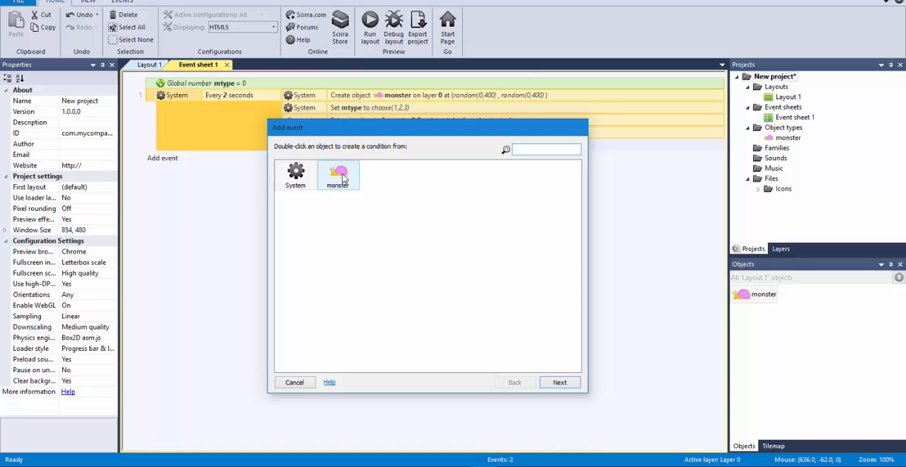
double_click(339, 175)
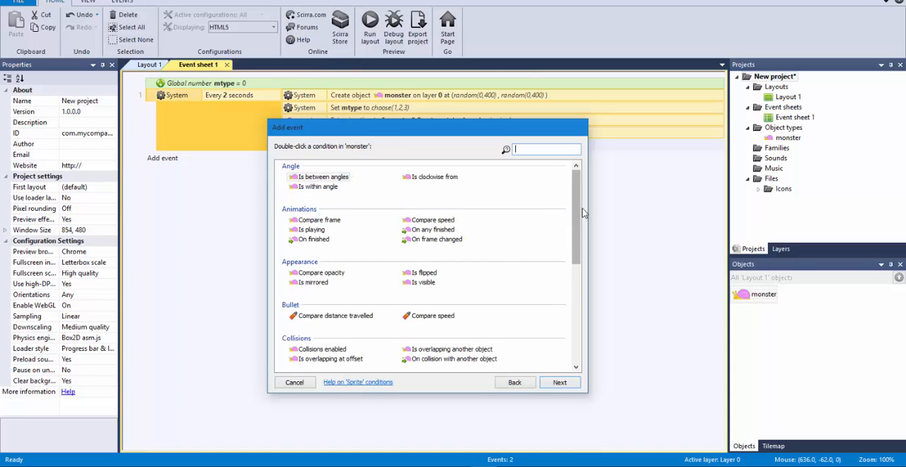
scroll(down, 3)
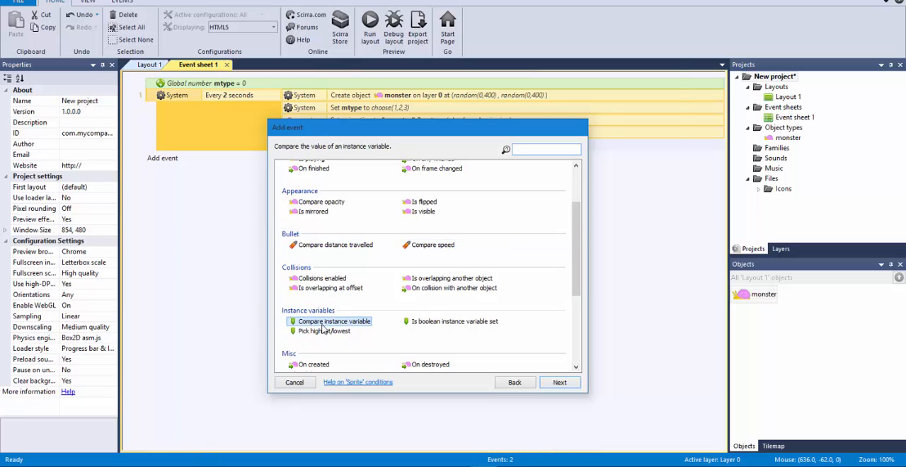
click(333, 320)
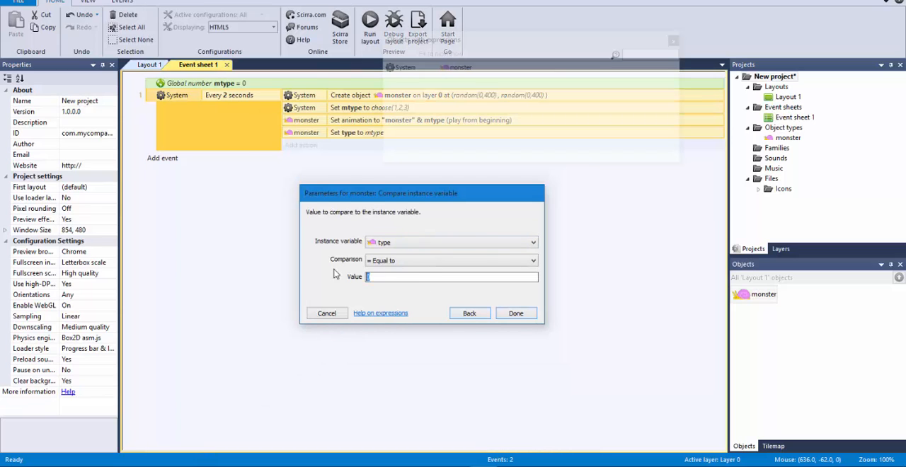
click(515, 313)
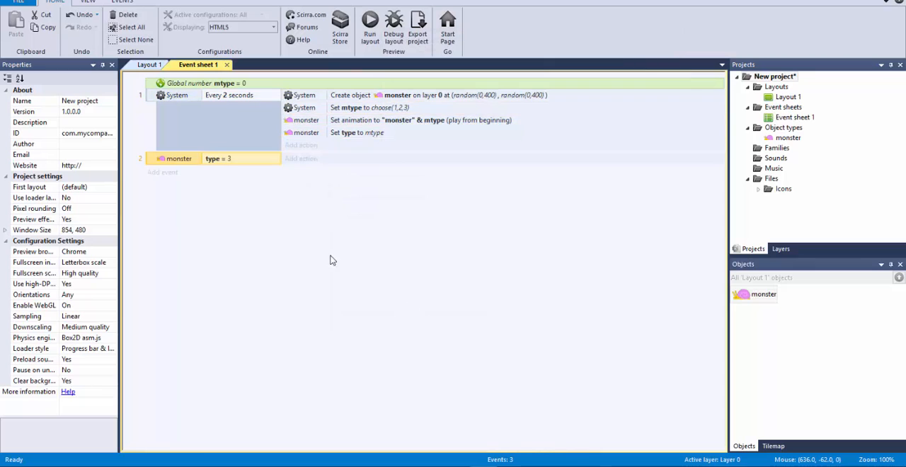
Give the type 3 event an action setting monster Bullet speed to 100
click(301, 145)
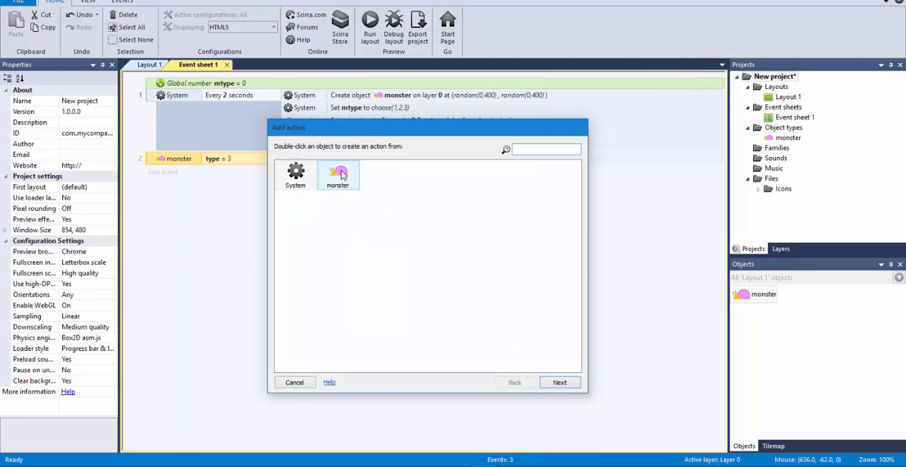
double_click(338, 176)
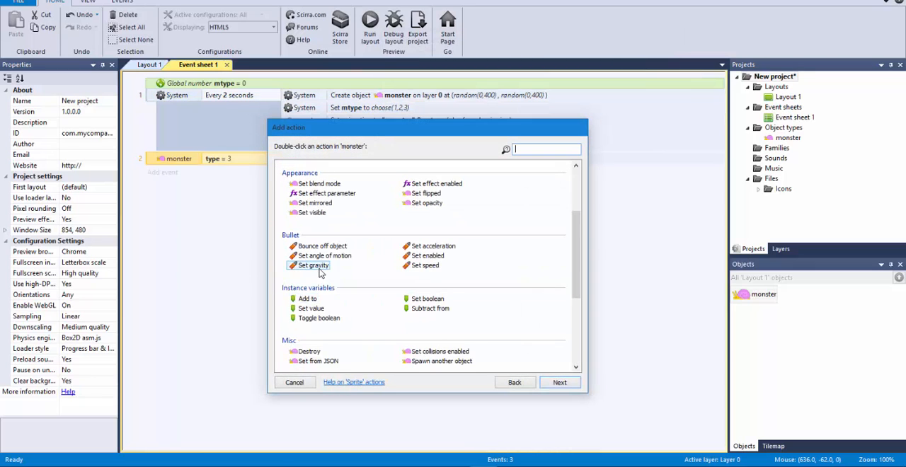
double_click(424, 265)
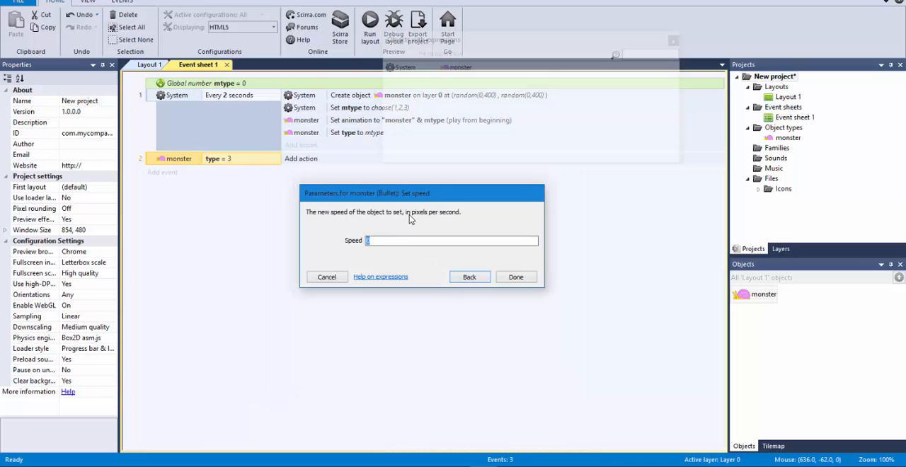
click(515, 277)
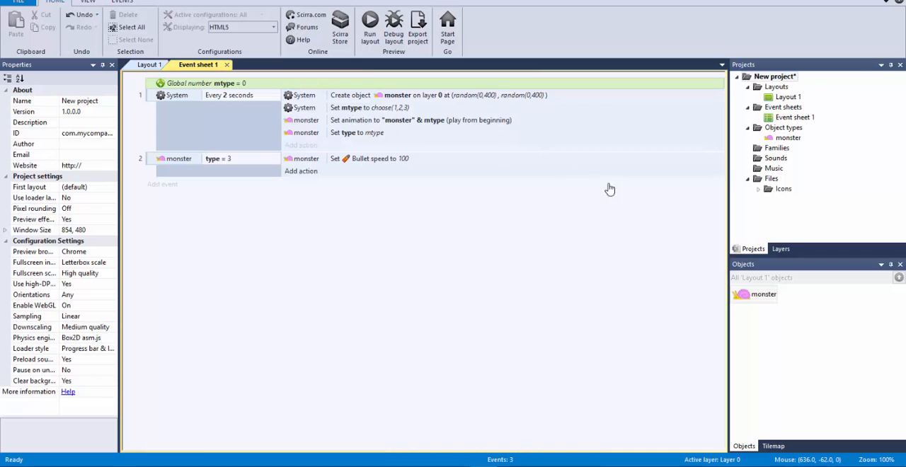
mouse_move(381, 98)
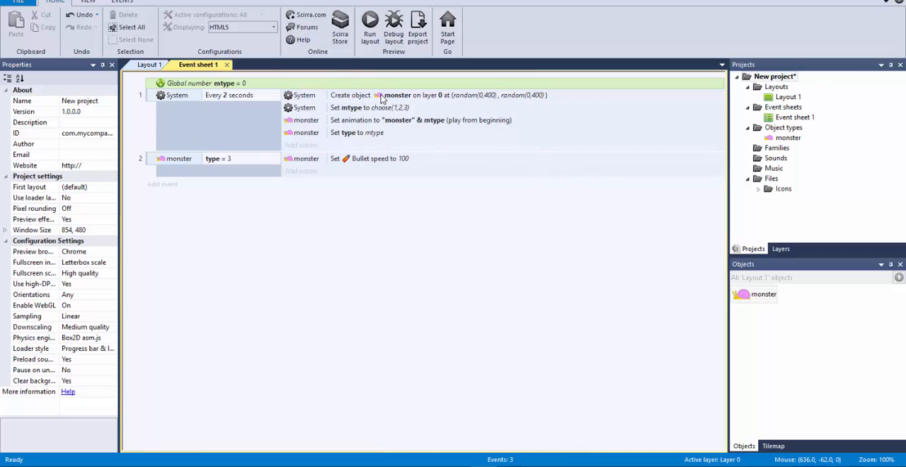
click(149, 65)
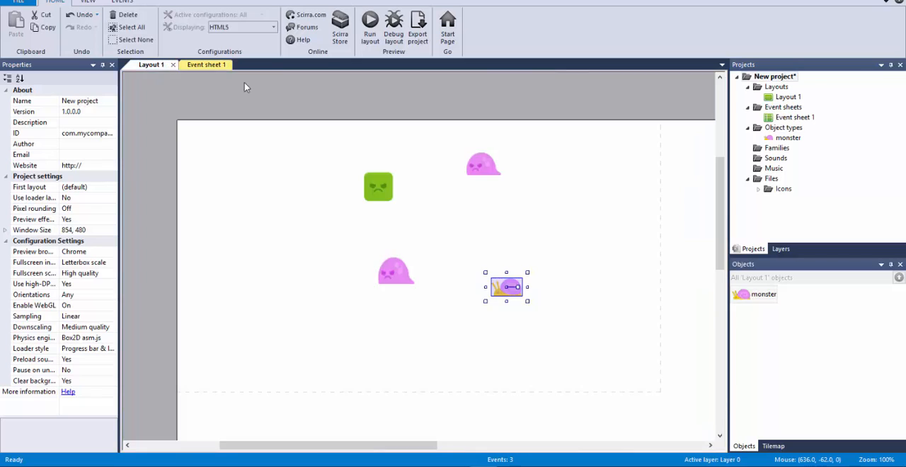
mouse_move(273, 92)
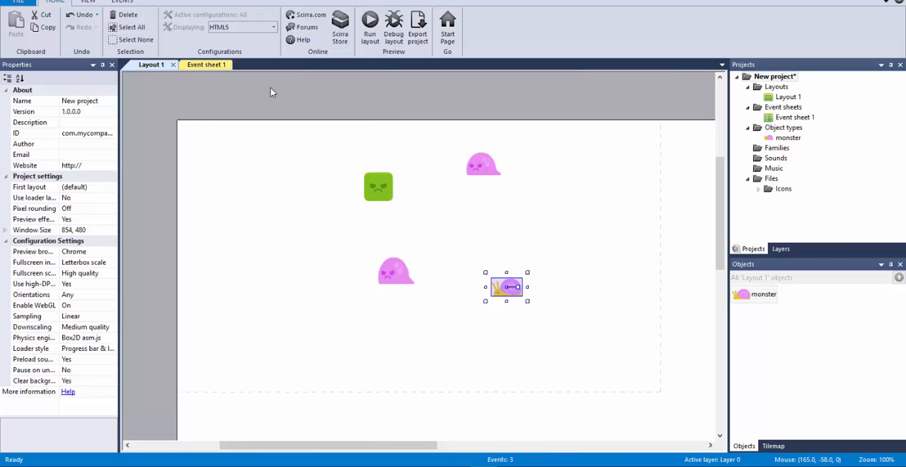
mouse_move(532, 268)
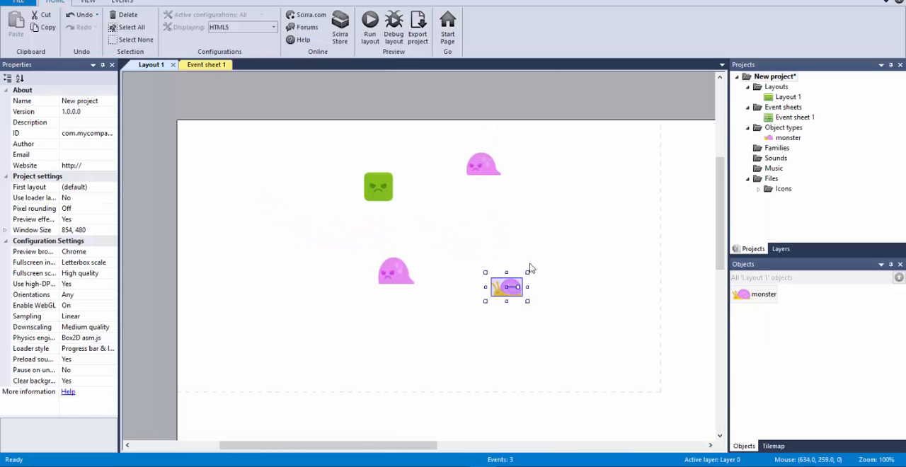
mouse_move(356, 187)
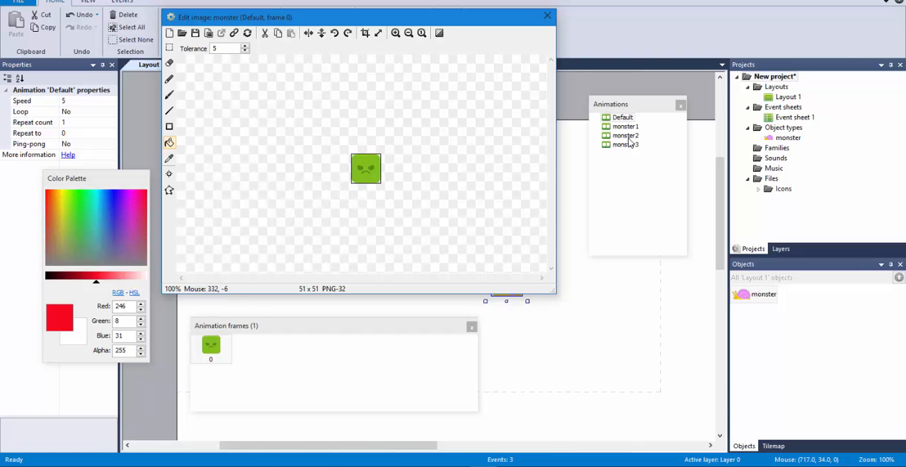
click(547, 15)
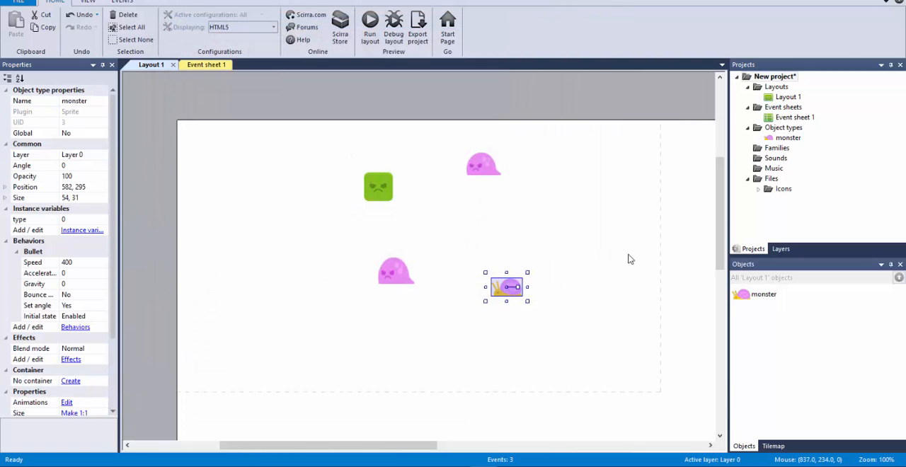
click(206, 65)
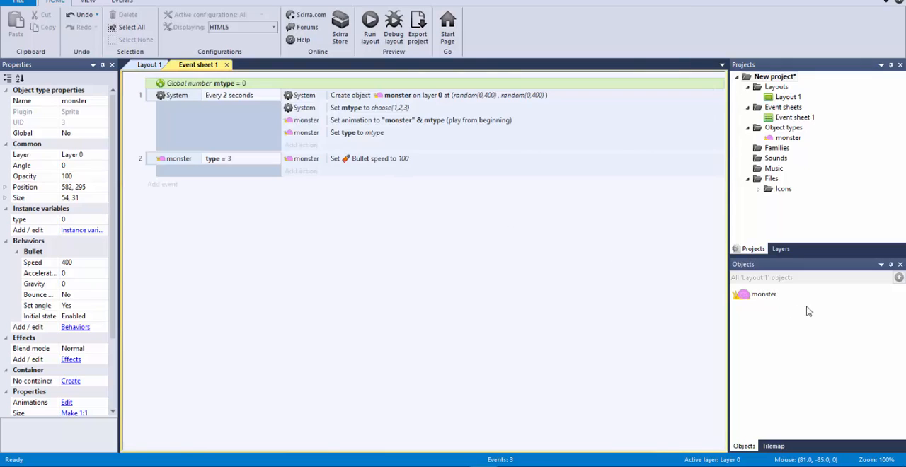
click(763, 293)
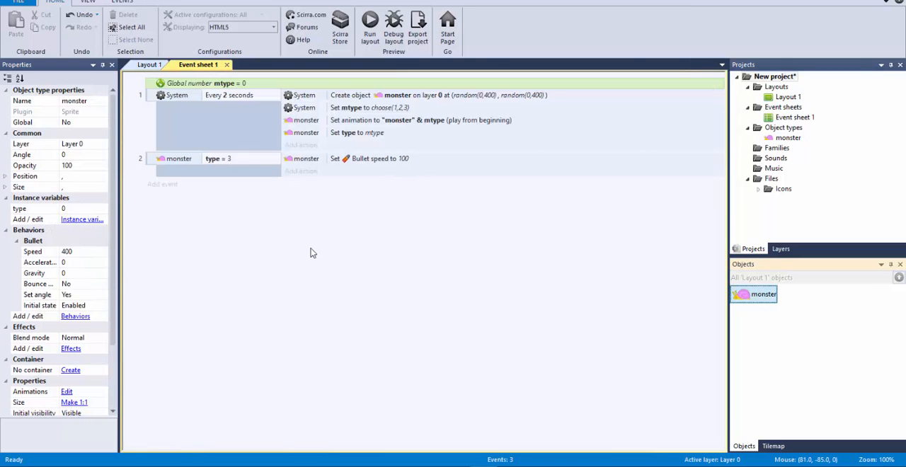
mouse_move(323, 253)
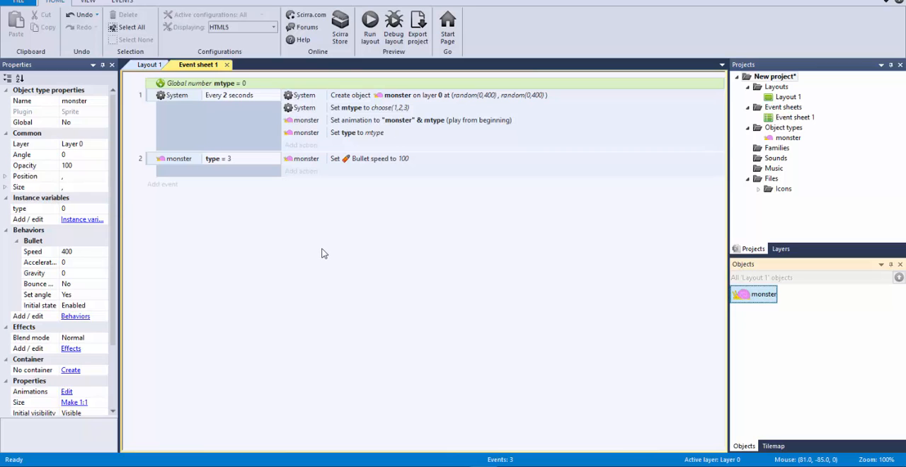
mouse_move(347, 264)
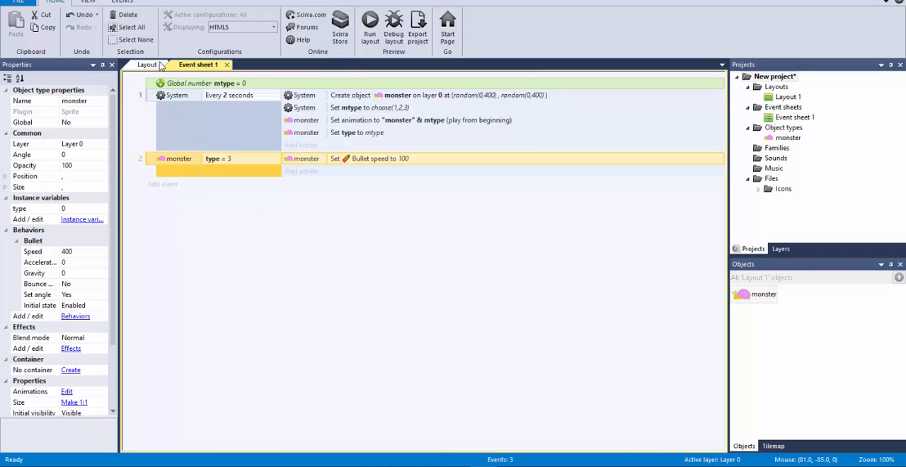
Insert a red Sprite object into the layout and position it
click(147, 64)
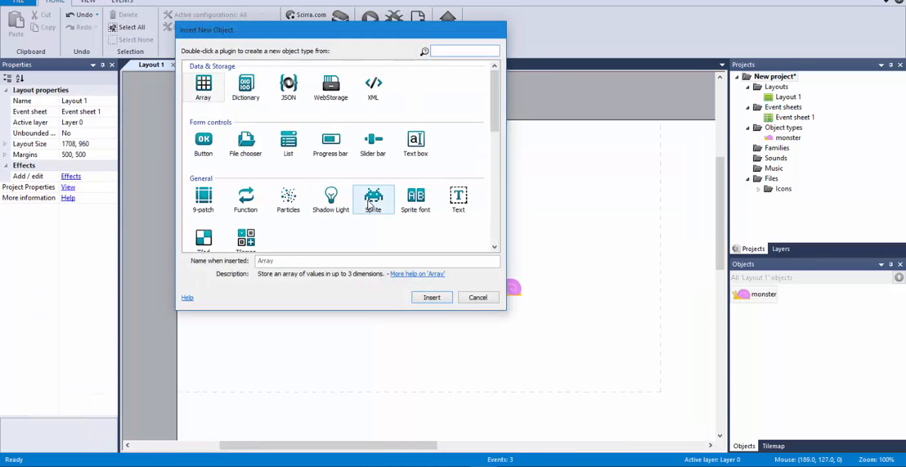
double_click(373, 200)
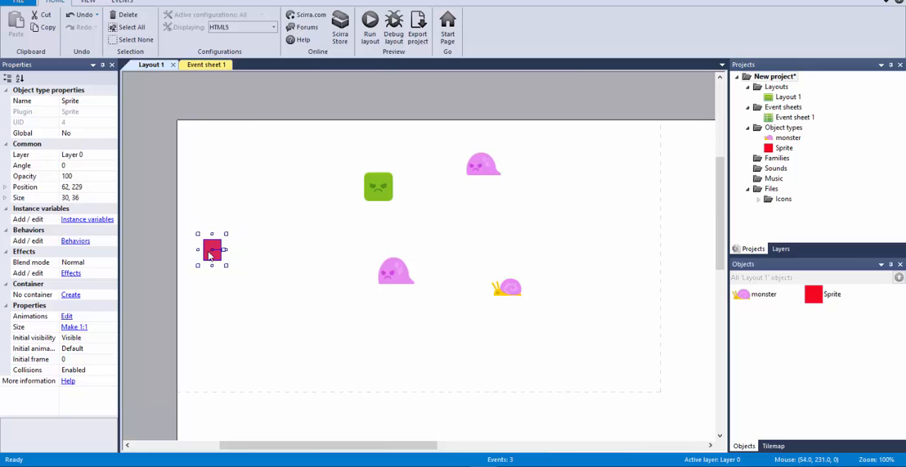
drag(212, 249, 300, 235)
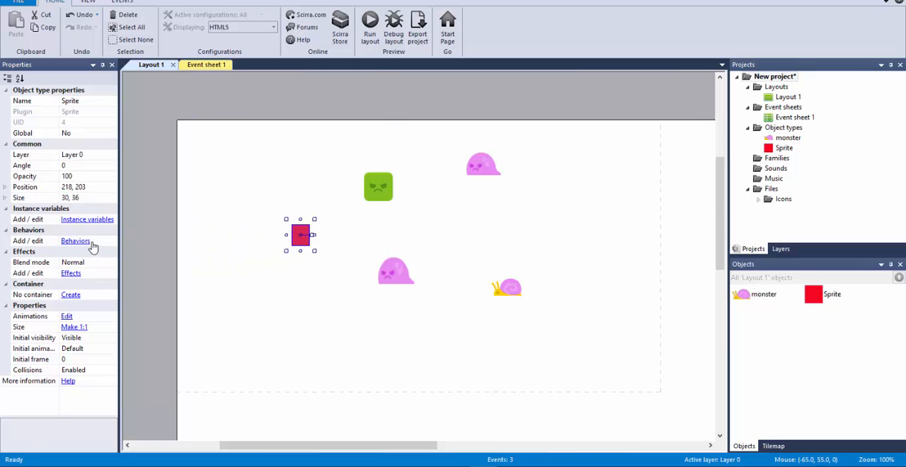
Add the 8 Direction behavior to the Sprite, then select the monster objects
click(75, 241)
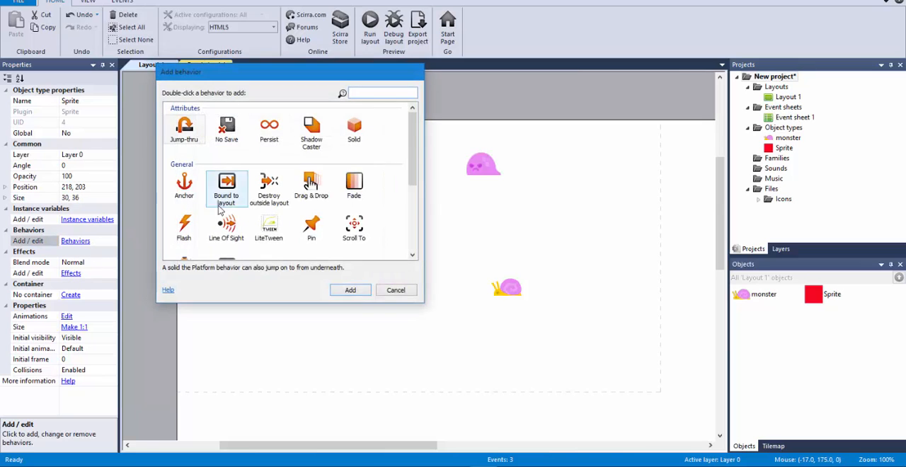
scroll(down, 3)
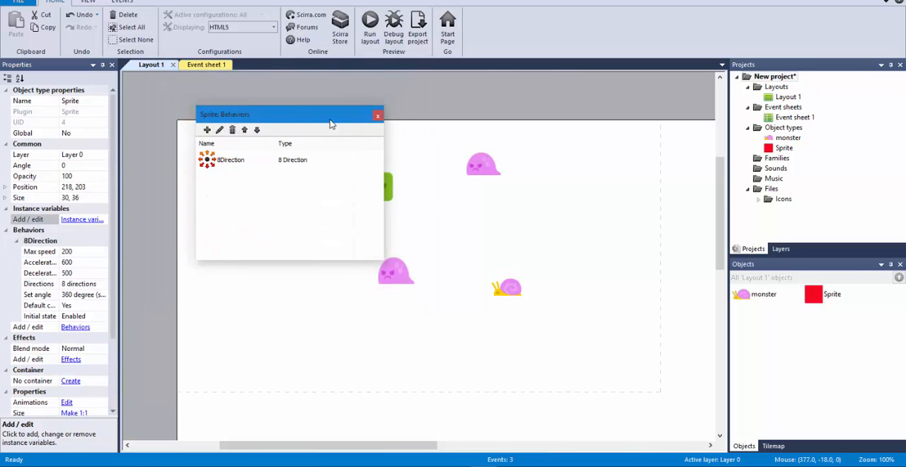
click(377, 114)
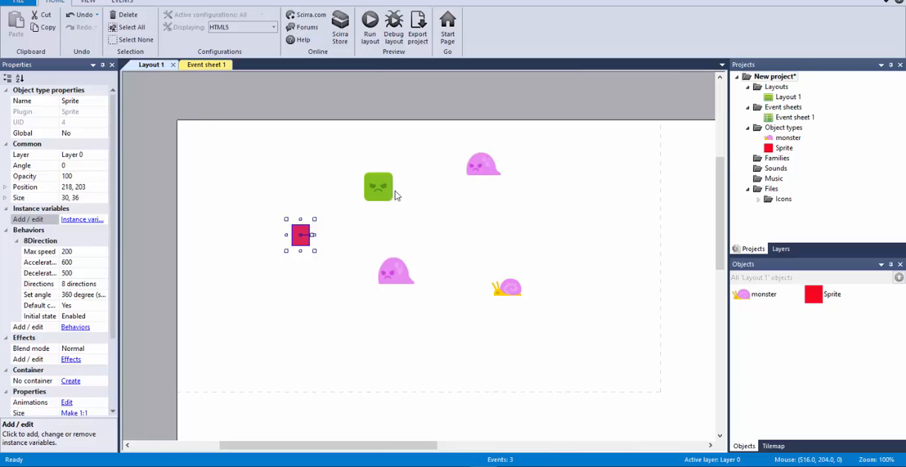
mouse_move(230, 76)
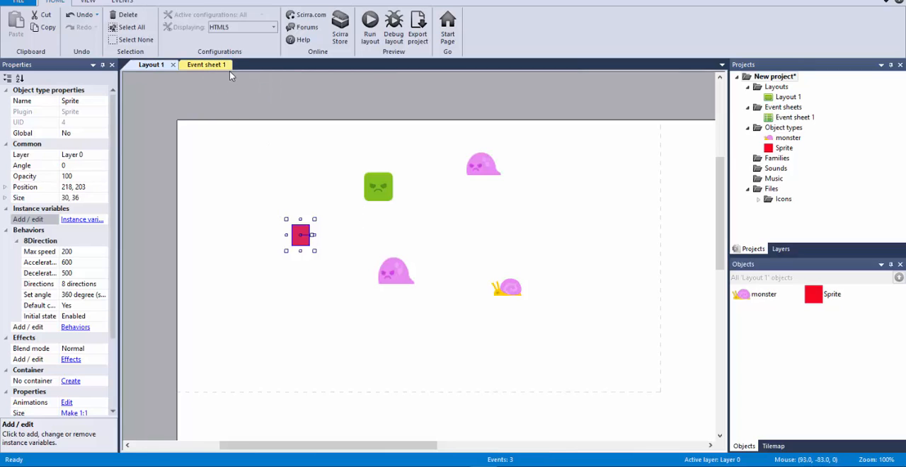
mouse_move(501, 234)
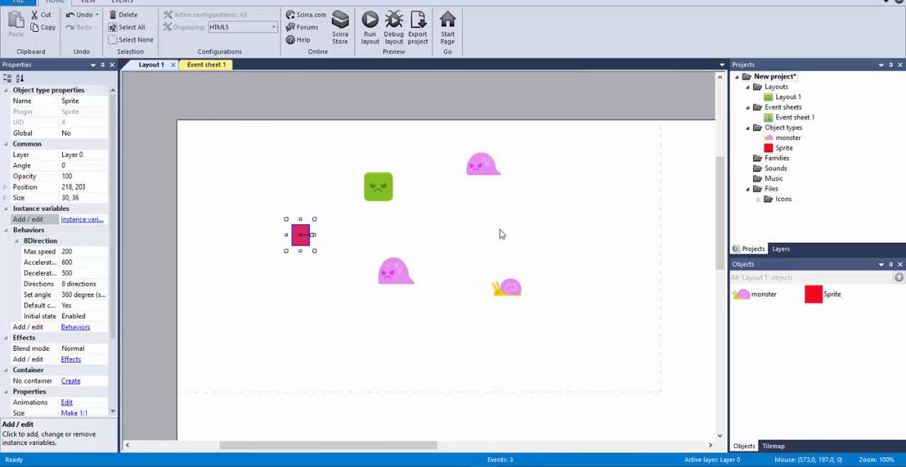
mouse_move(326, 100)
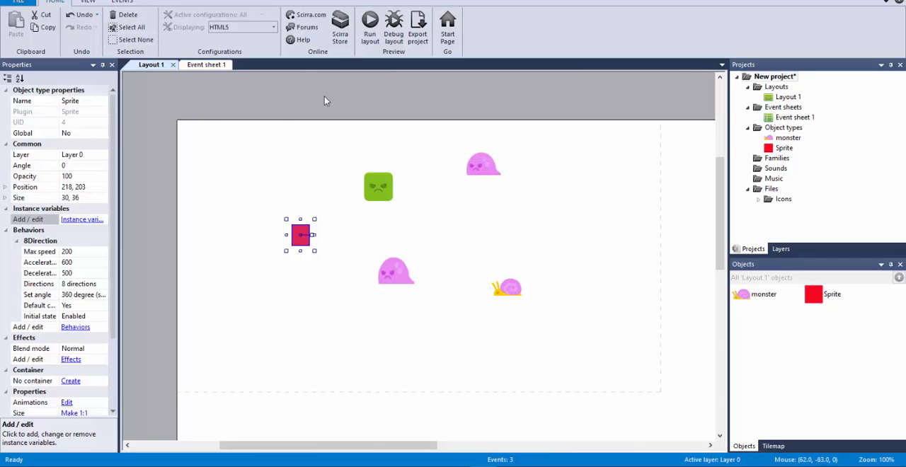
click(378, 187)
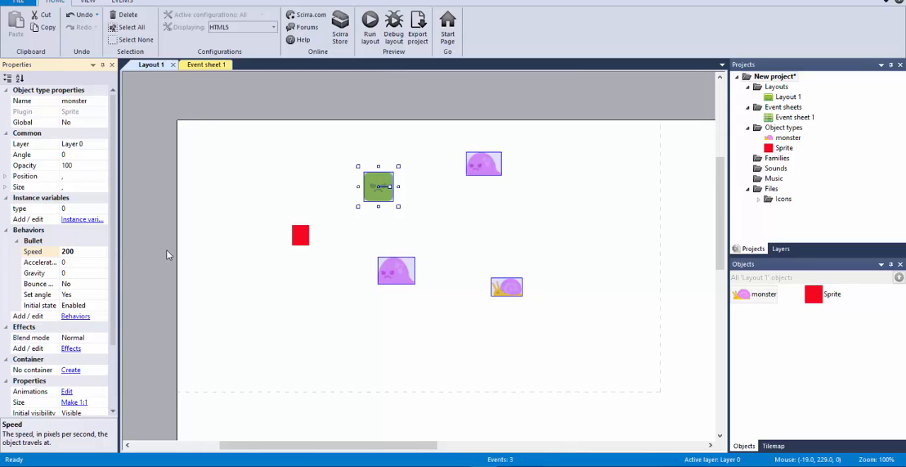
mouse_move(347, 210)
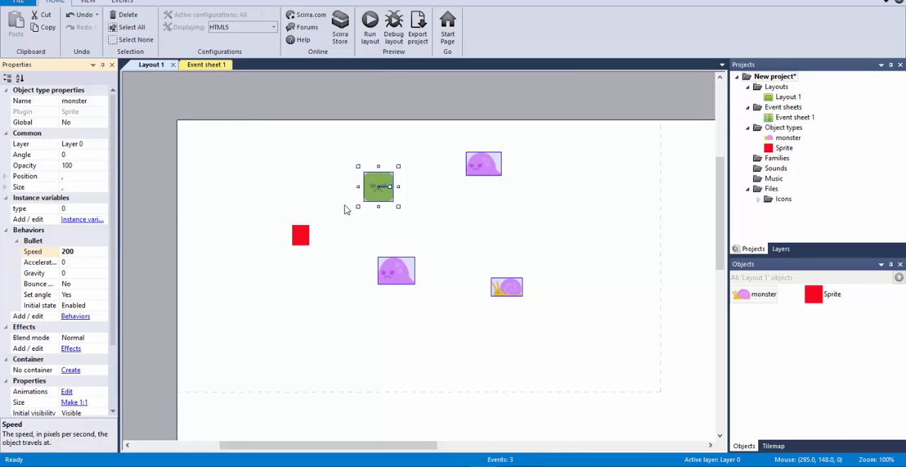
Add a new event: Sprite On collision with monster
click(198, 65)
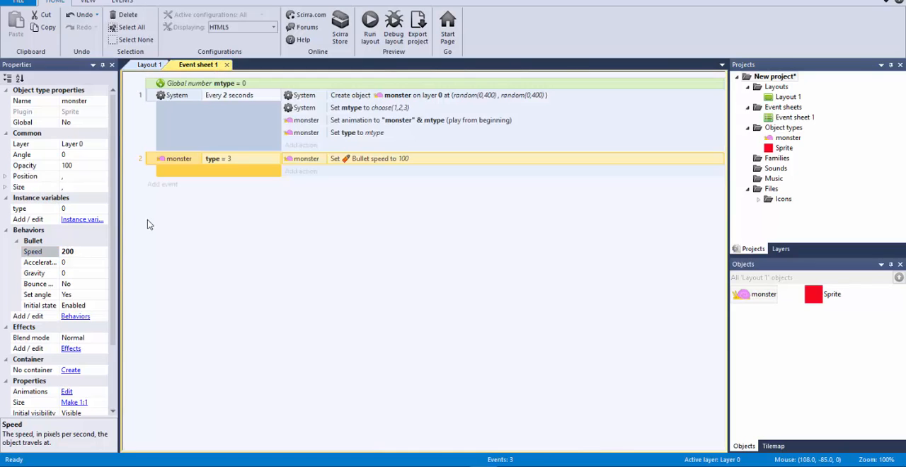
click(162, 184)
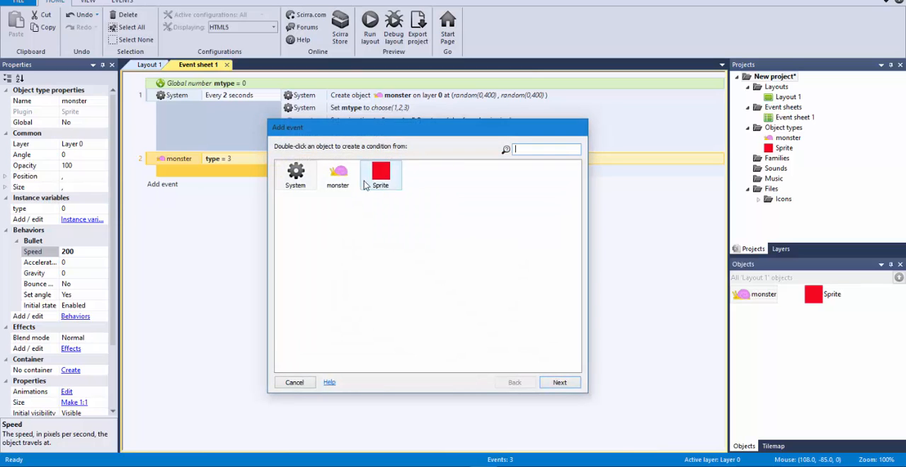
double_click(380, 175)
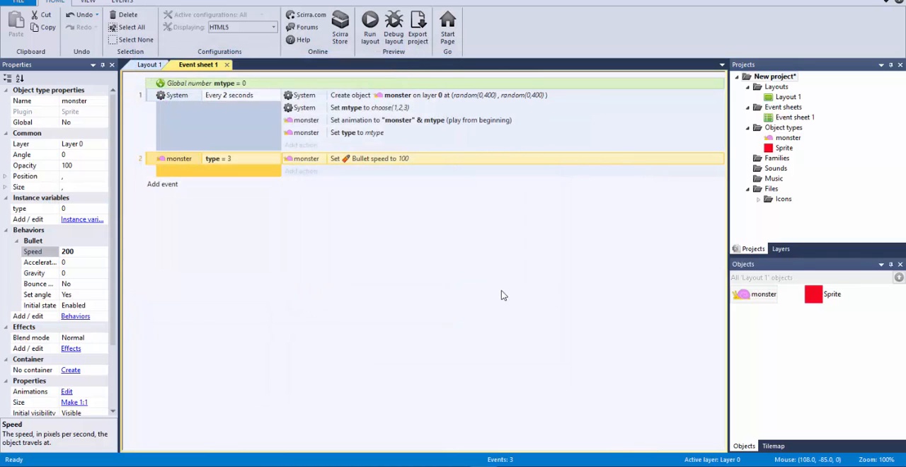
Add a second condition monster type ≠ 1, then search actions for 'des'
right_click(199, 189)
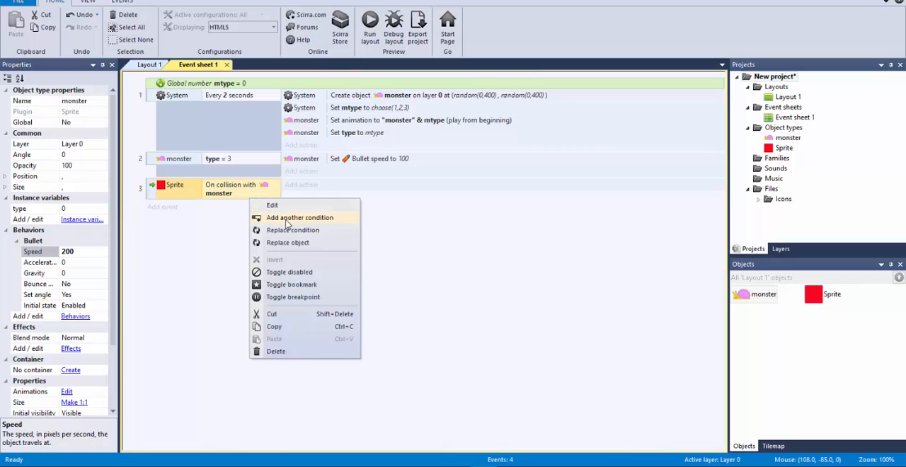
click(300, 217)
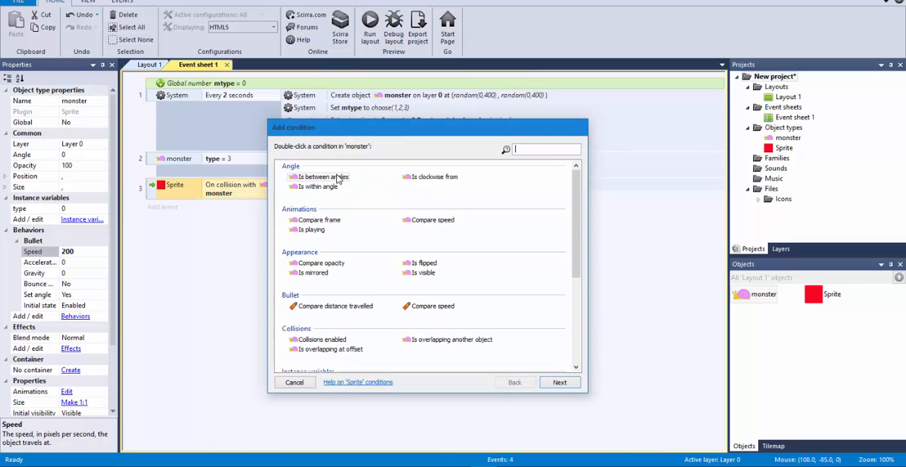
scroll(down, 3)
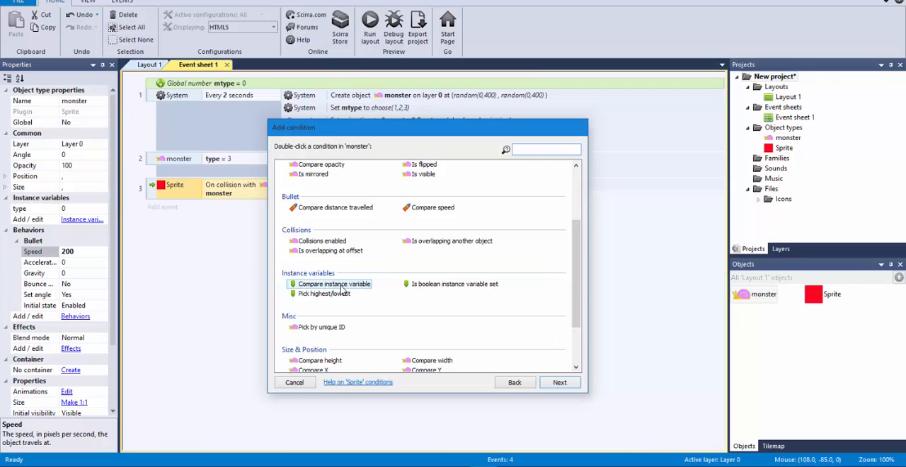
mouse_move(358, 291)
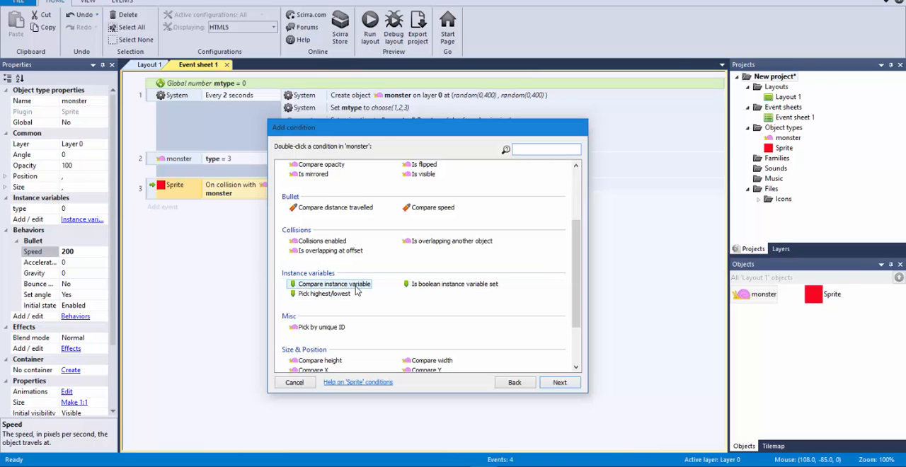
double_click(333, 284)
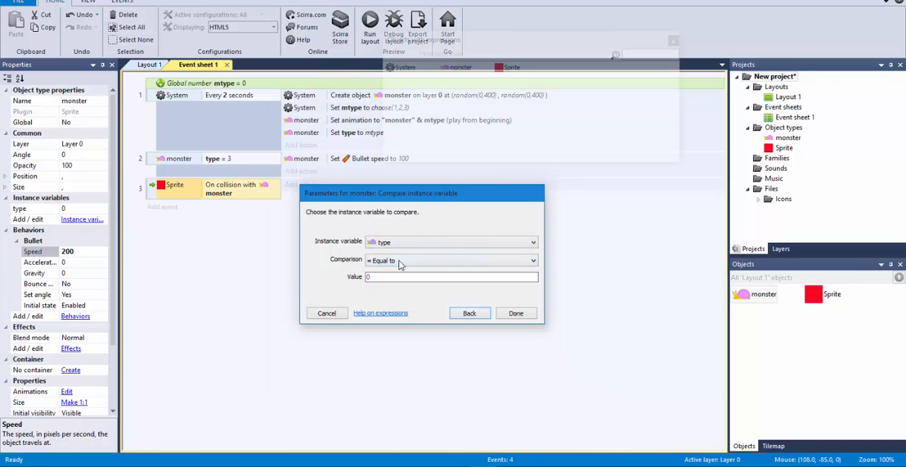
click(451, 261)
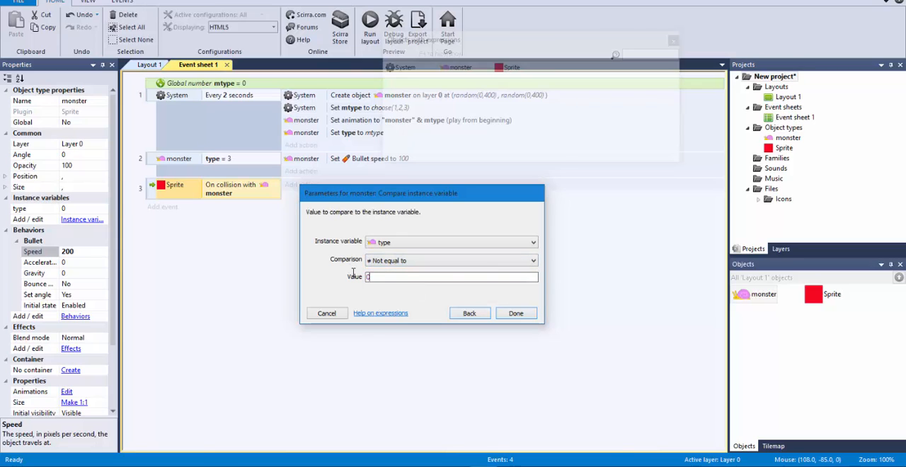
click(515, 313)
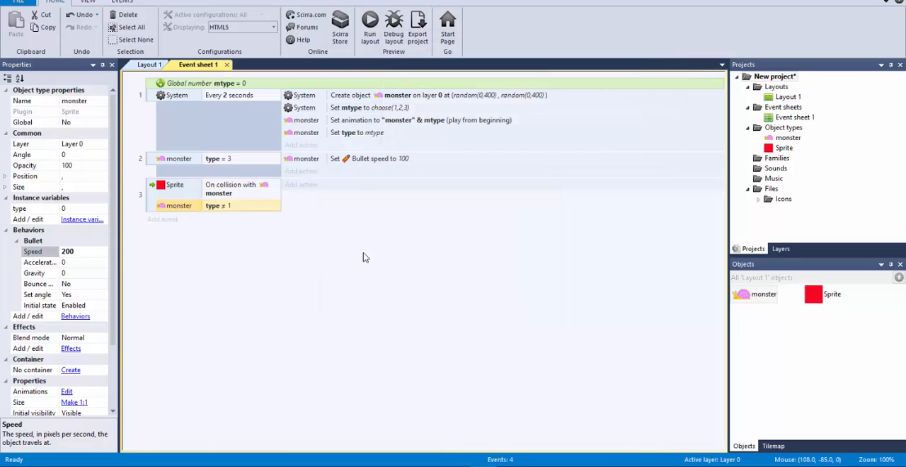
mouse_move(347, 224)
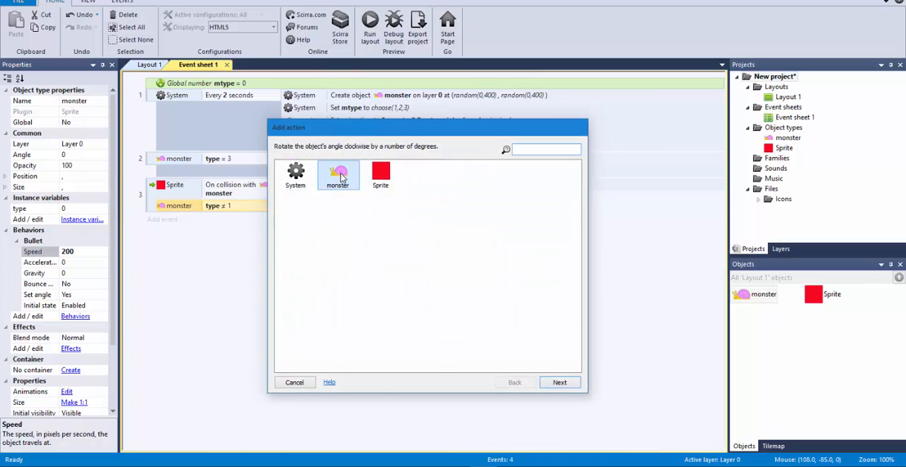
text(des)
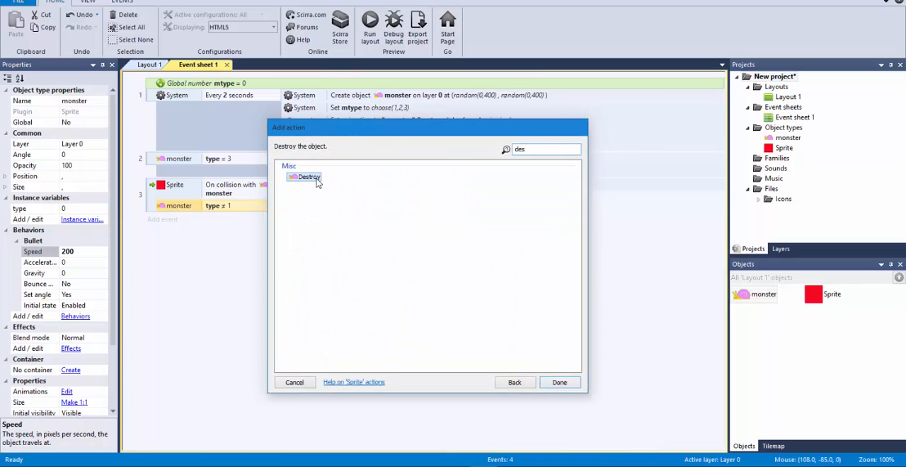
click(559, 382)
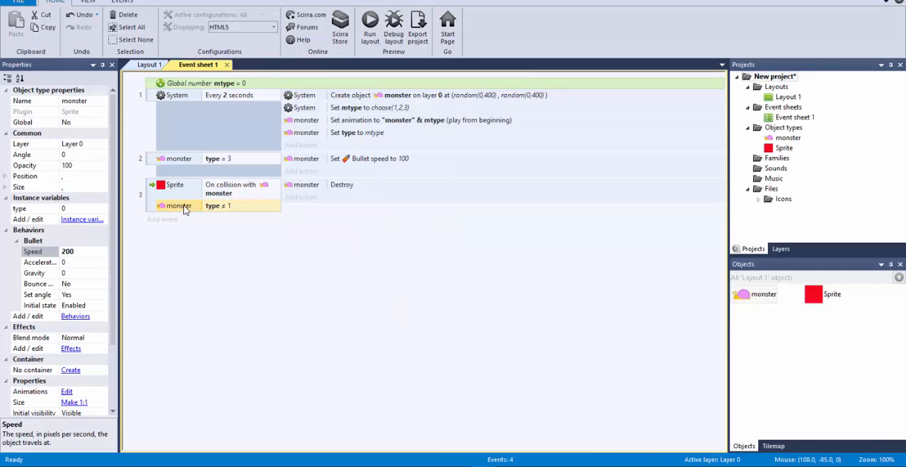
mouse_move(372, 254)
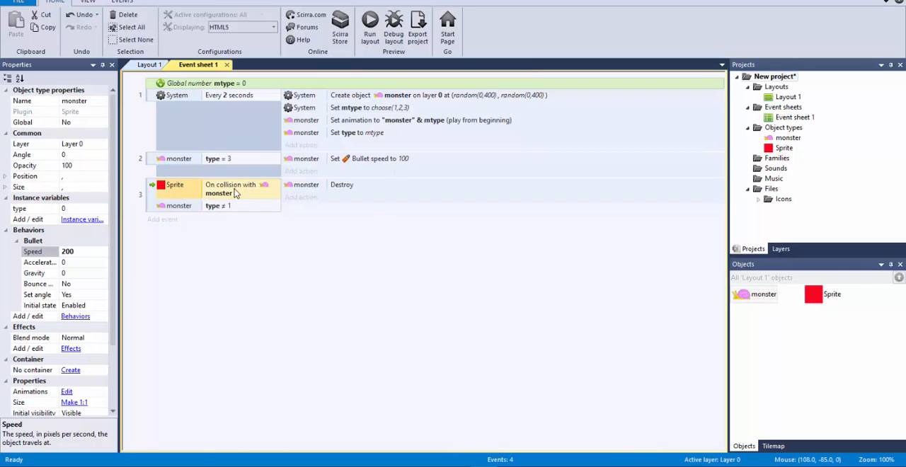
mouse_move(196, 215)
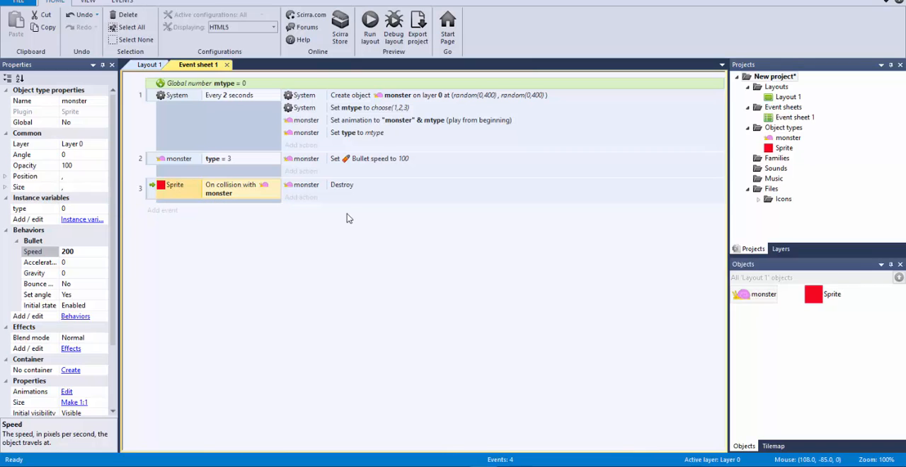
Delete the 'type ≠ 1' condition from the collision event; open and close the monster image editor
click(342, 184)
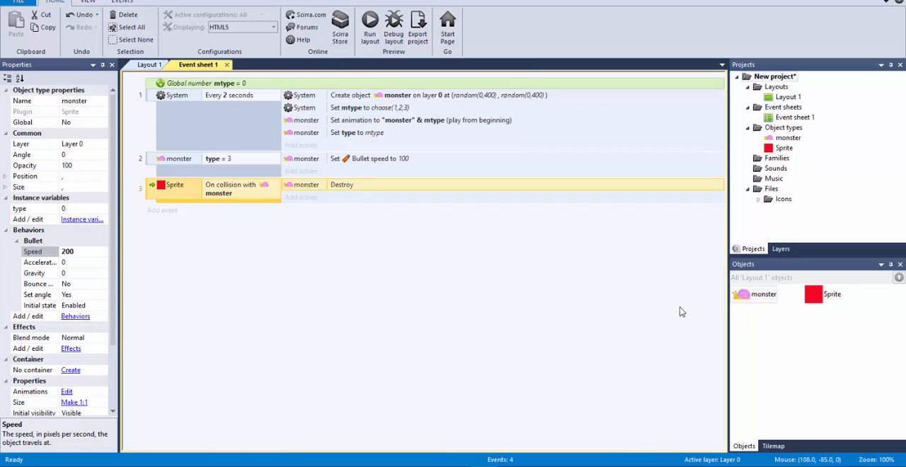
double_click(764, 294)
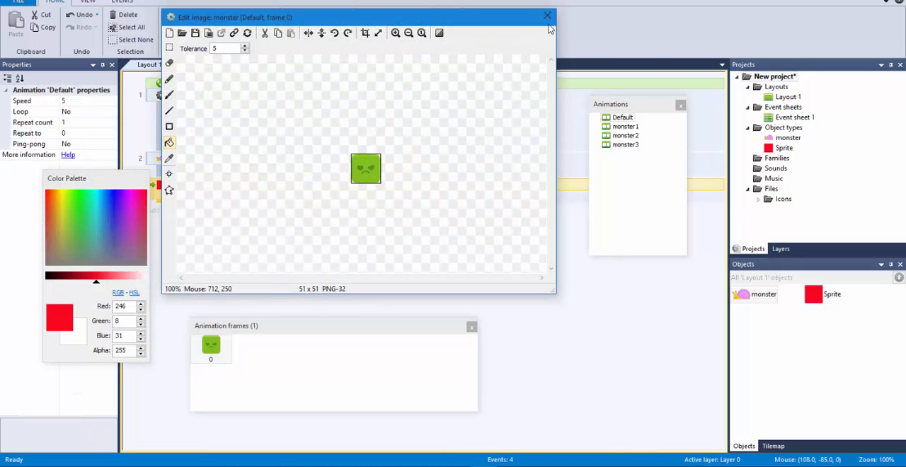
click(546, 15)
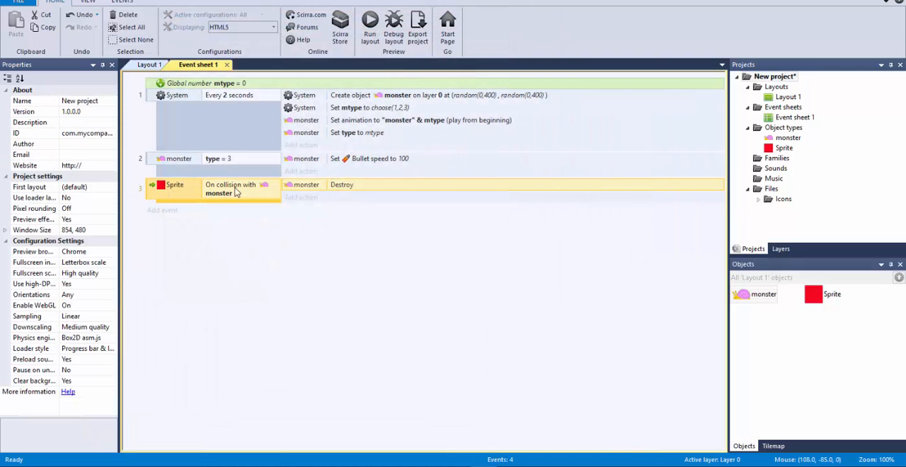